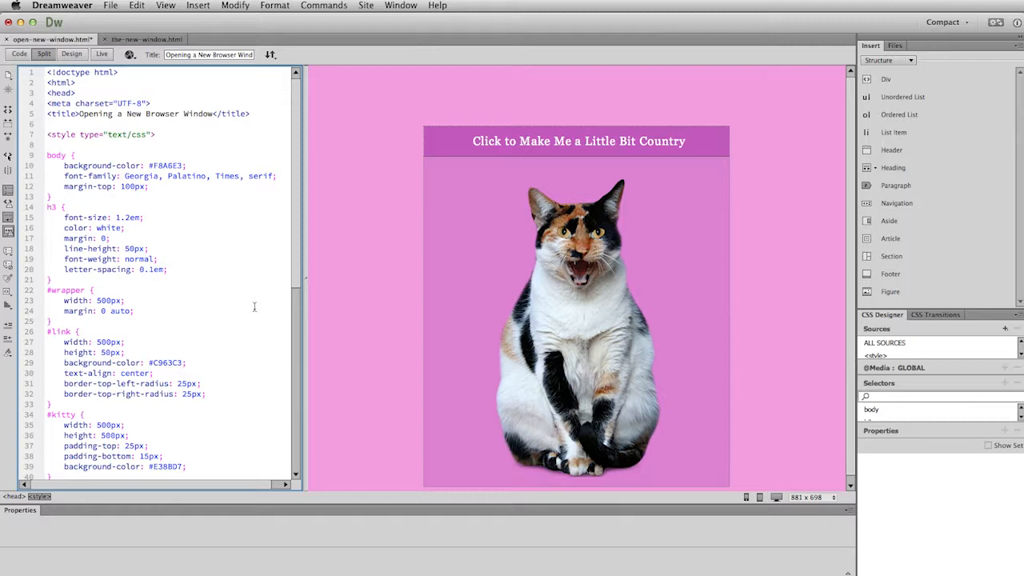
{"action": "mouse_move", "coordinate": [285, 215]}
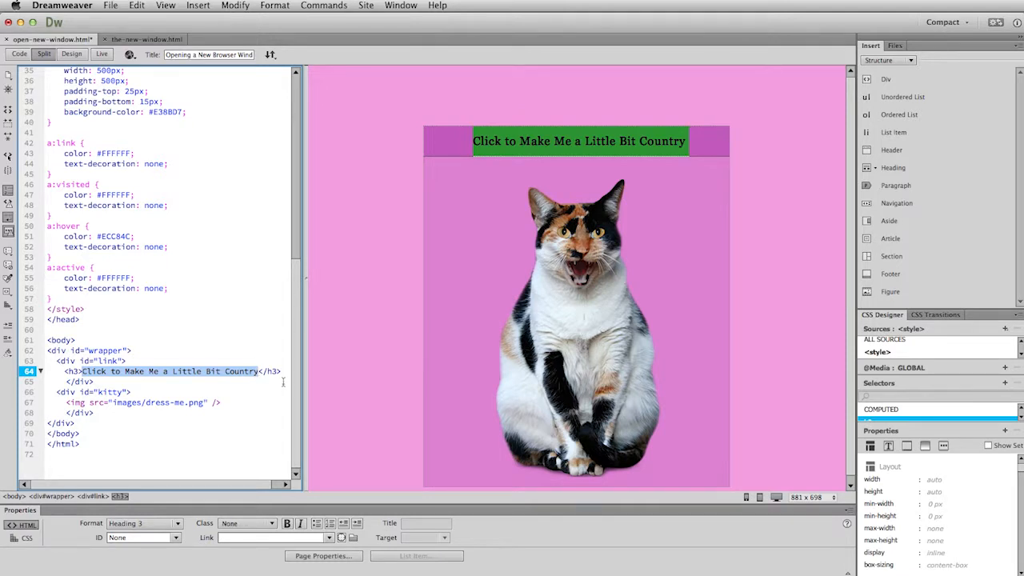
{"action": "mouse_move", "coordinate": [520, 144]}
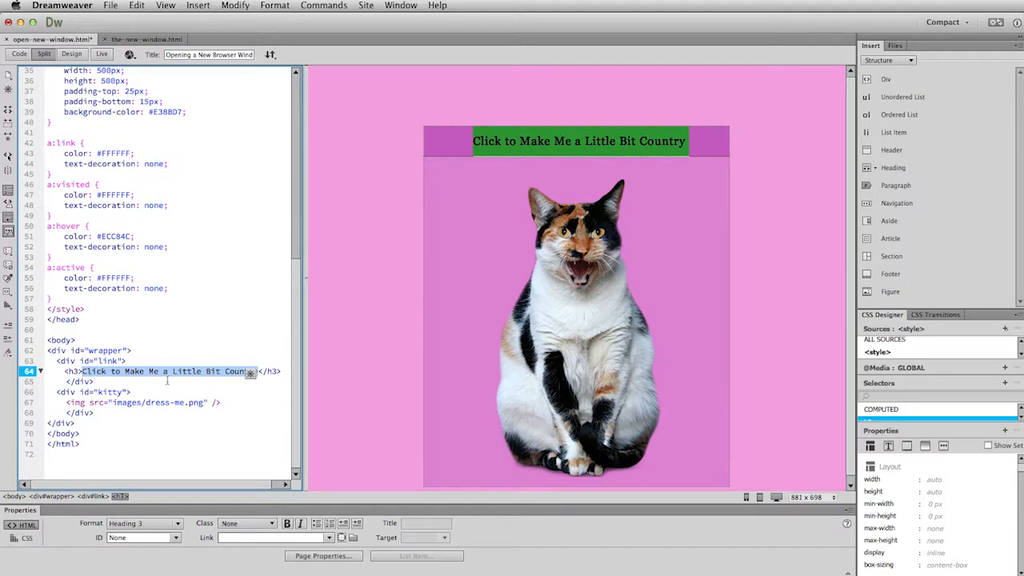
{"action": "mouse_move", "coordinate": [188, 392]}
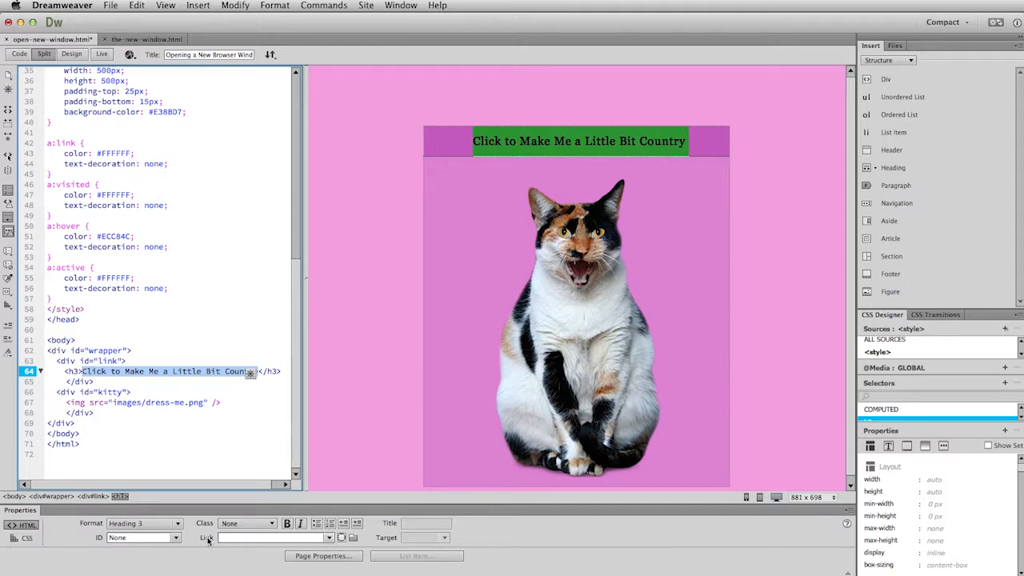
{"action": "mouse_move", "coordinate": [316, 542]}
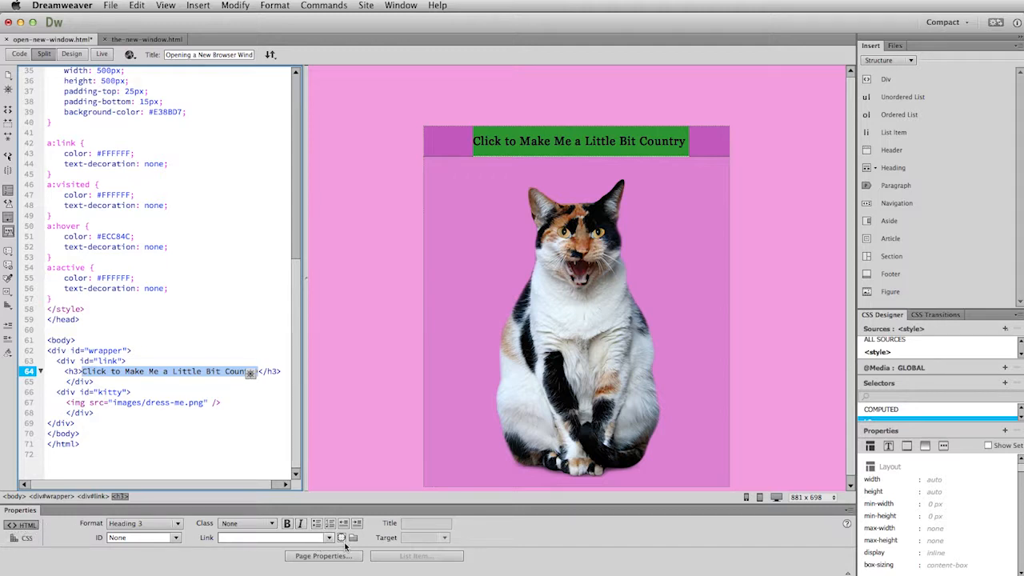
{"action": "mouse_move", "coordinate": [340, 536]}
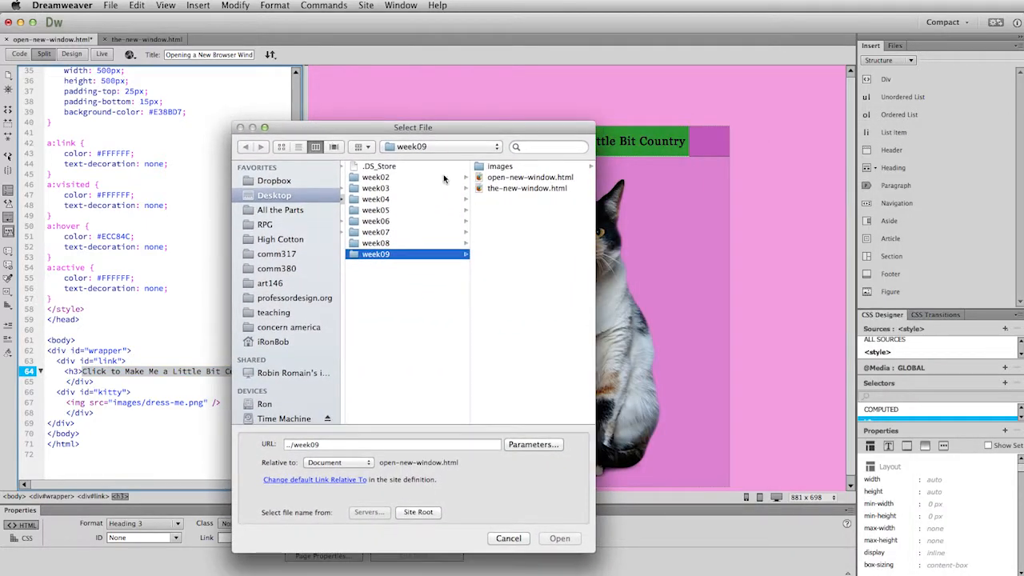
{"action": "mouse_move", "coordinate": [542, 216]}
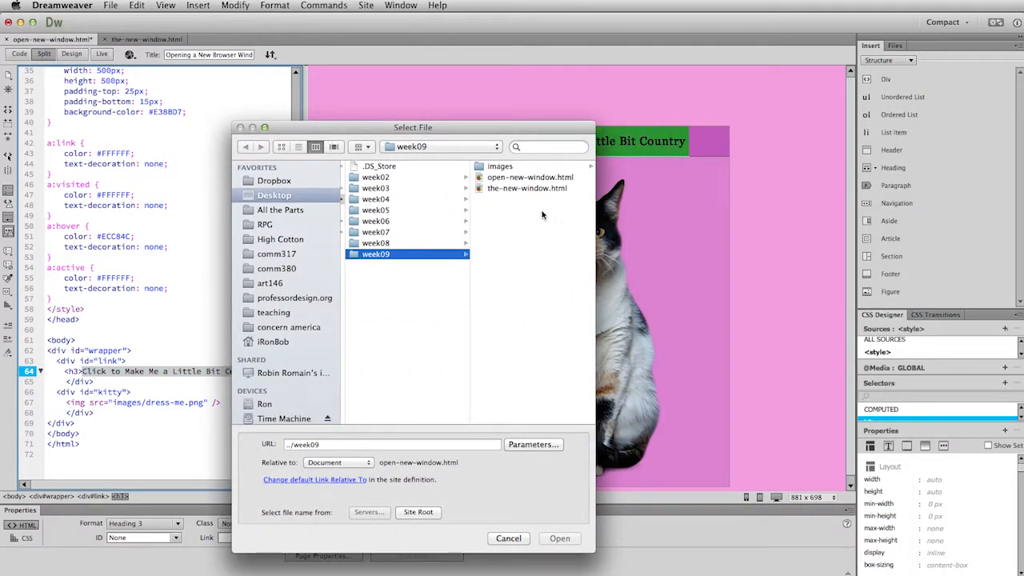
Choose the-new-window.html in the file picker as the heading's link destination
{"action": "left_click", "coordinate": [526, 188]}
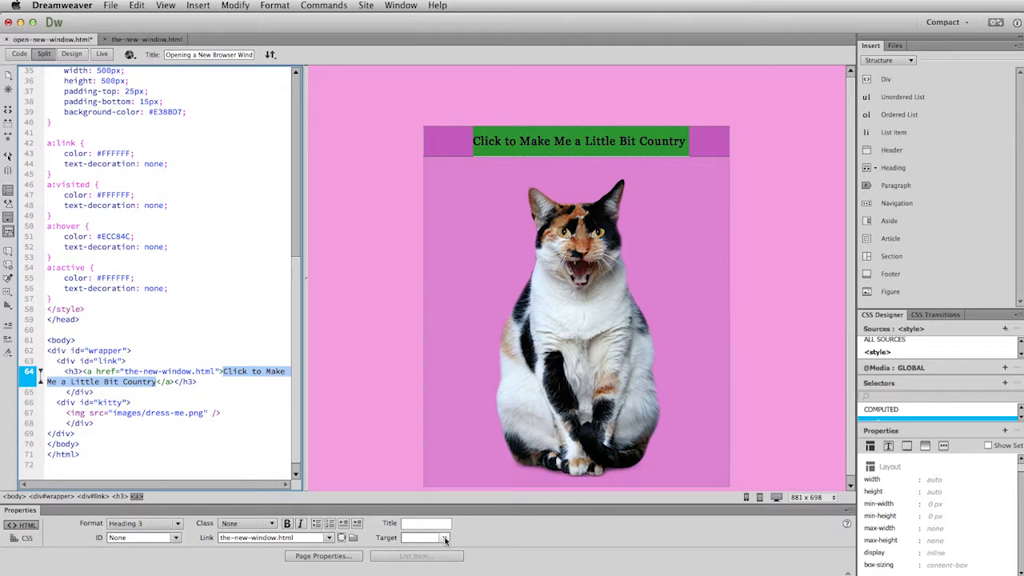
Set the heading link's Target to _blank and deselect the link
{"action": "left_click", "coordinate": [445, 536]}
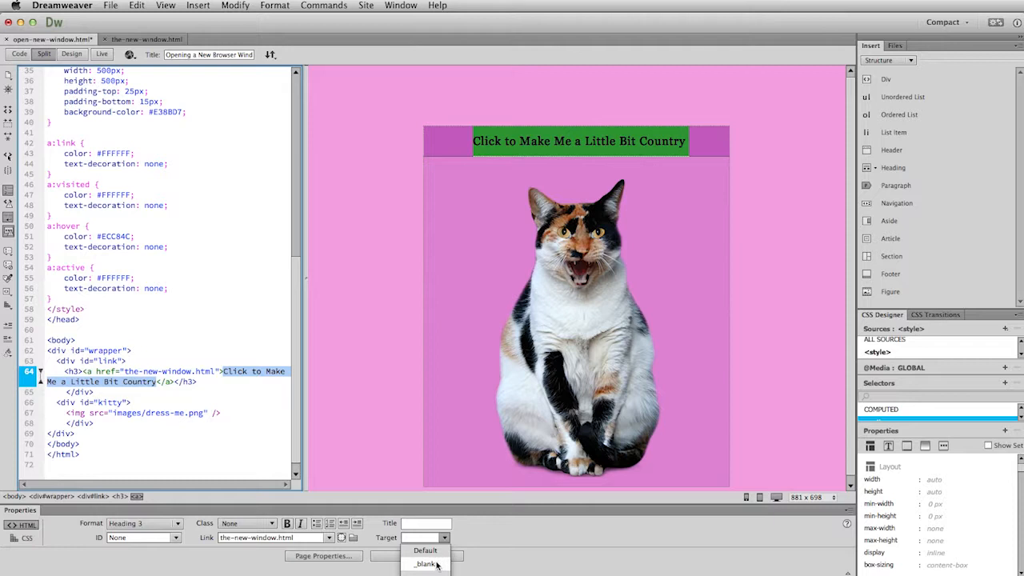
{"action": "left_click", "coordinate": [426, 564]}
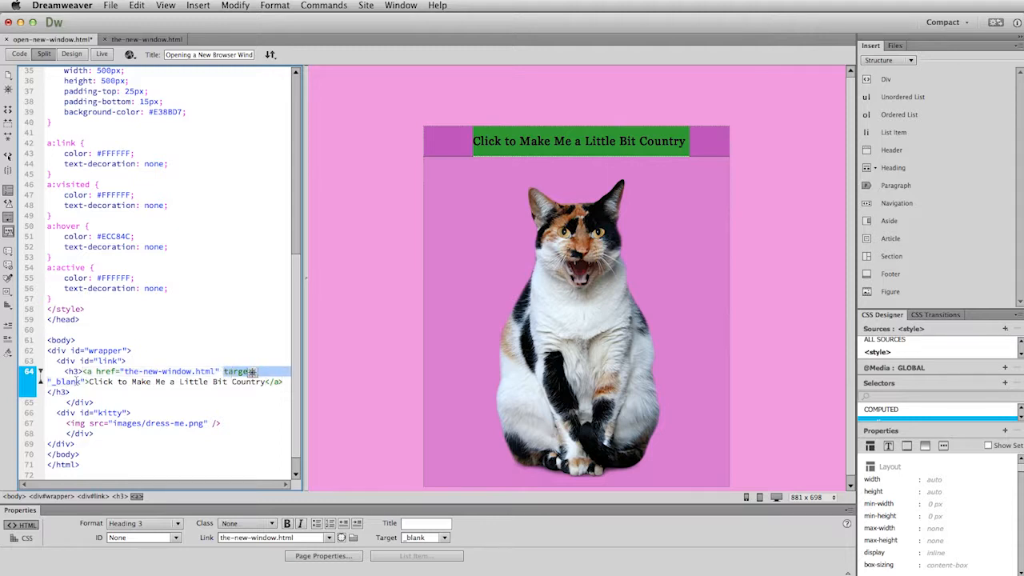
{"action": "left_click", "coordinate": [94, 401]}
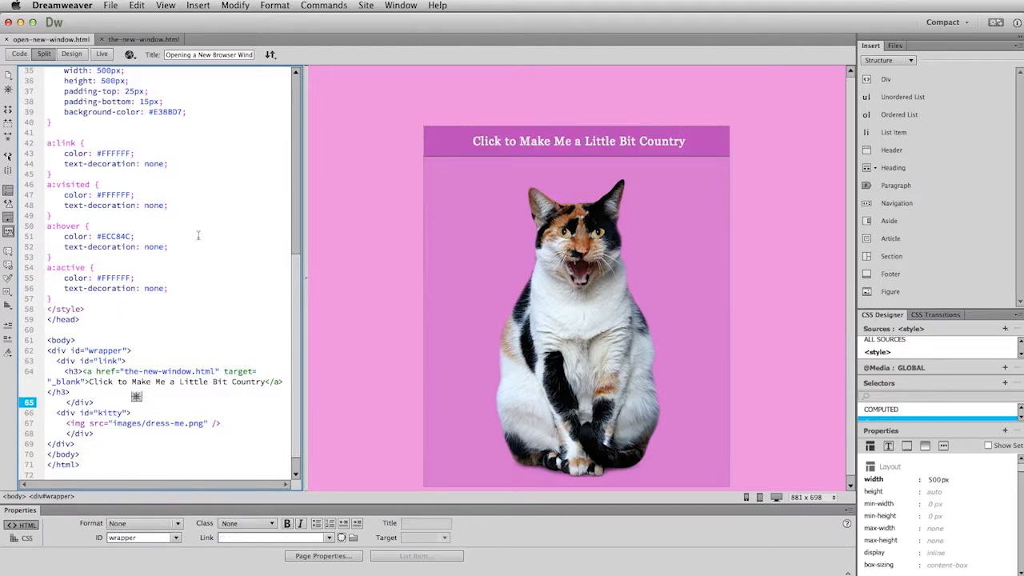
{"action": "mouse_move", "coordinate": [129, 54]}
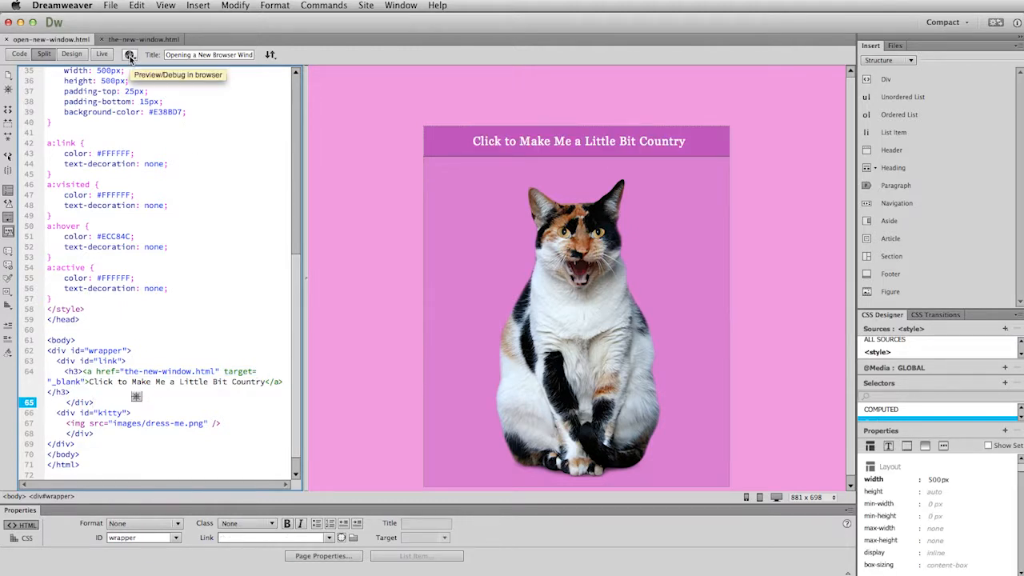
Preview in Firefox, follow the heading link to its new tab, then close that tab
{"action": "left_click", "coordinate": [129, 54]}
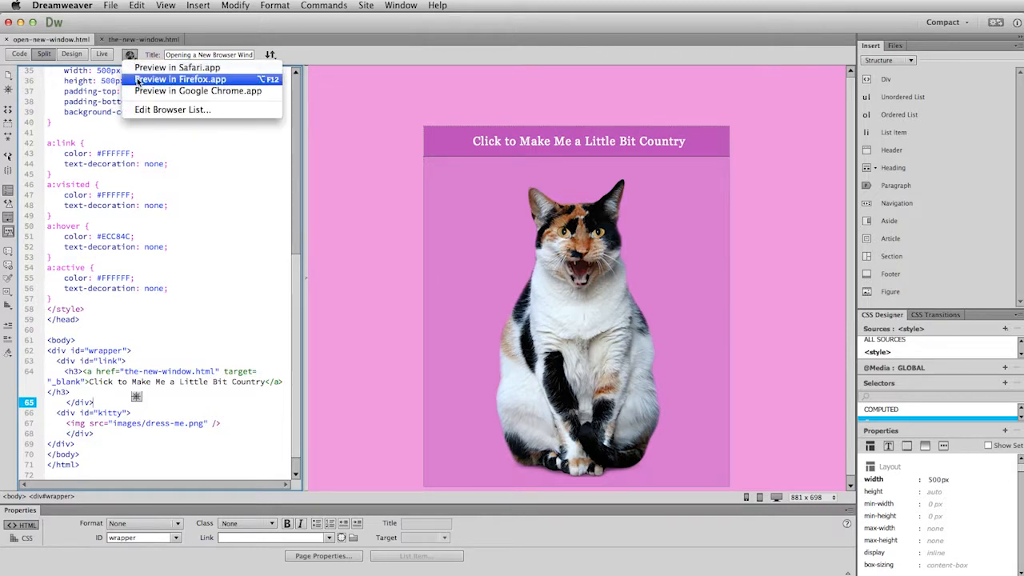
{"action": "left_click", "coordinate": [182, 78]}
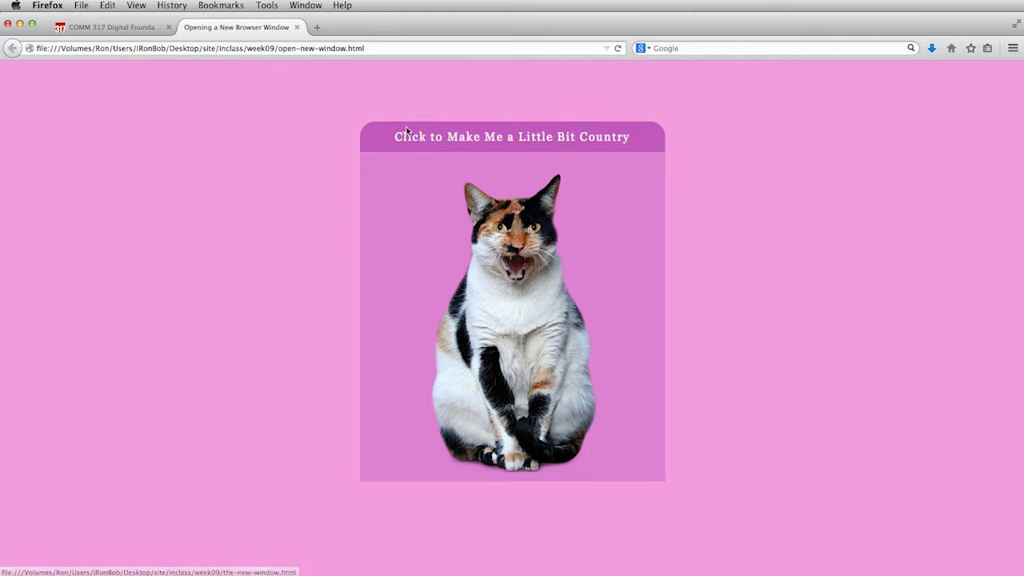
{"action": "mouse_move", "coordinate": [464, 141]}
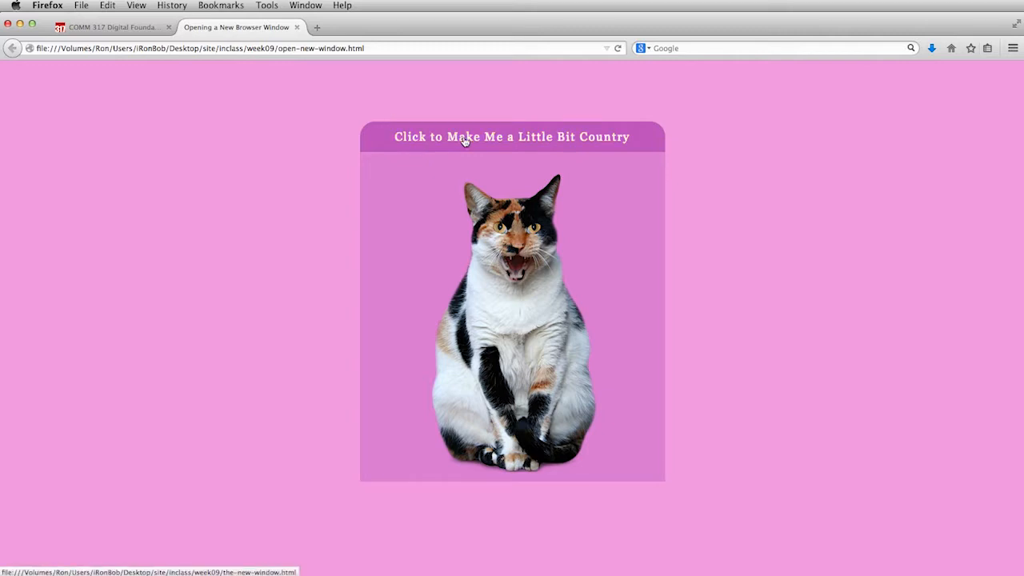
{"action": "left_click", "coordinate": [511, 136]}
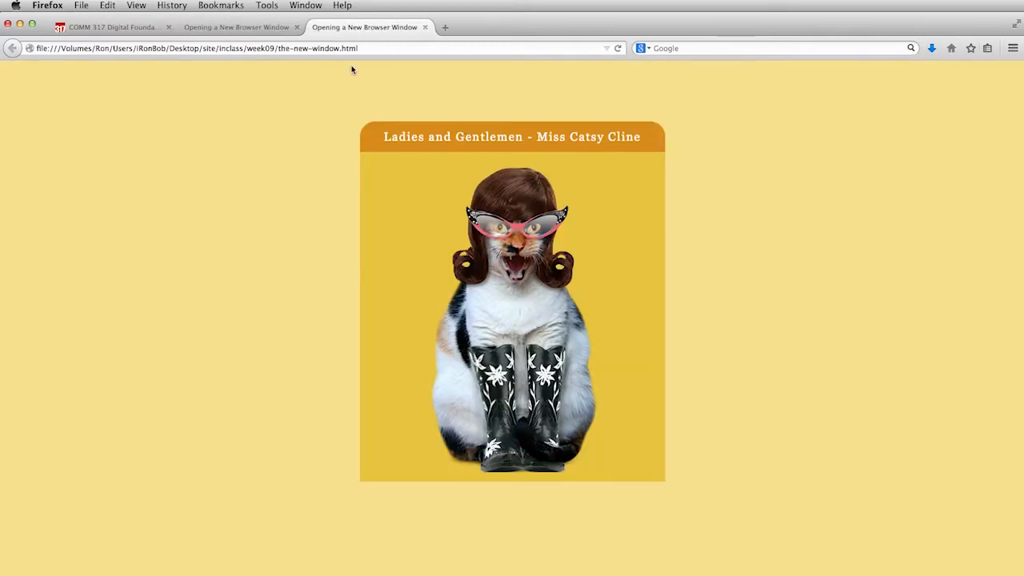
{"action": "left_click", "coordinate": [236, 27]}
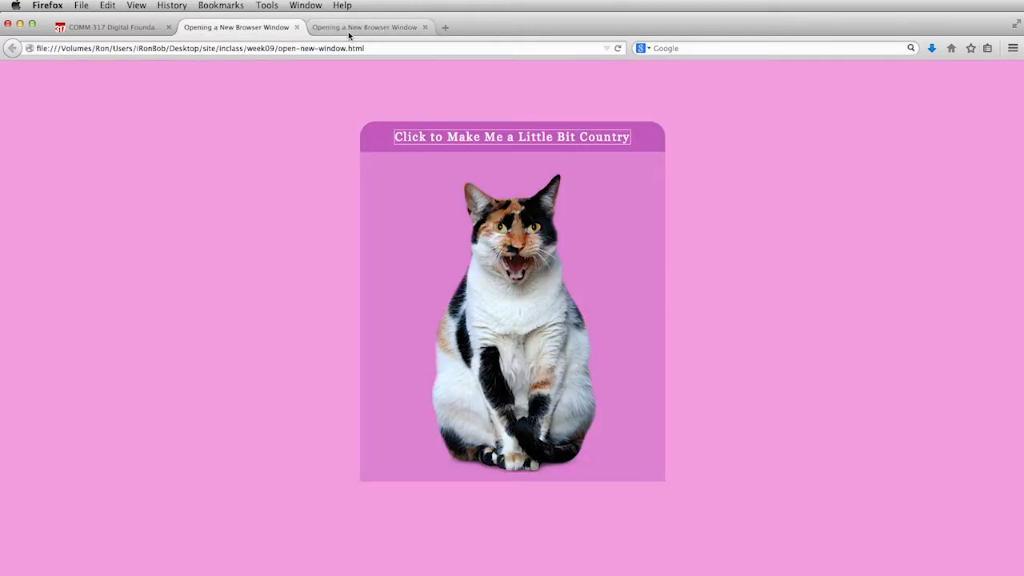
{"action": "left_click", "coordinate": [510, 136]}
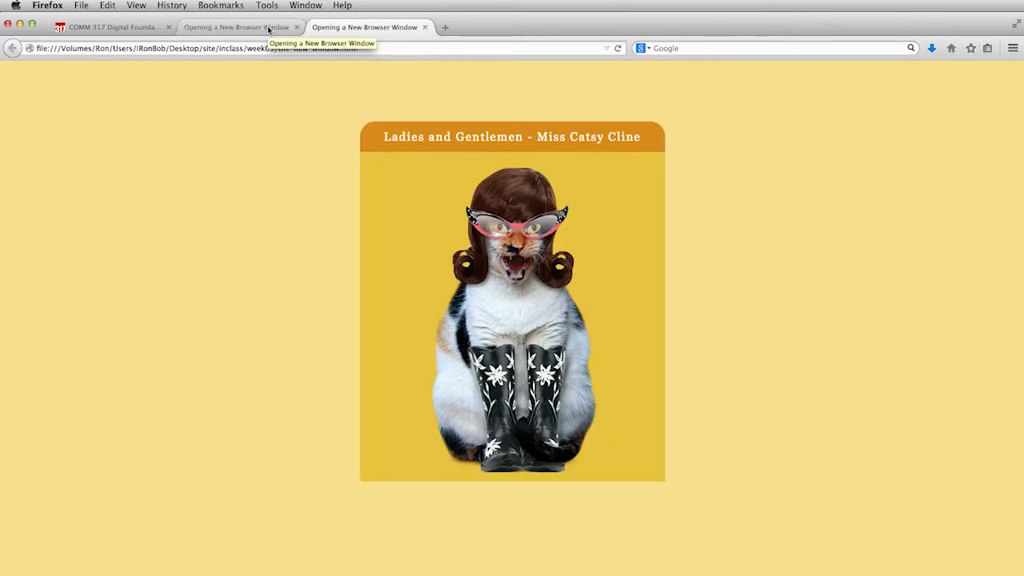
{"action": "mouse_move", "coordinate": [400, 273]}
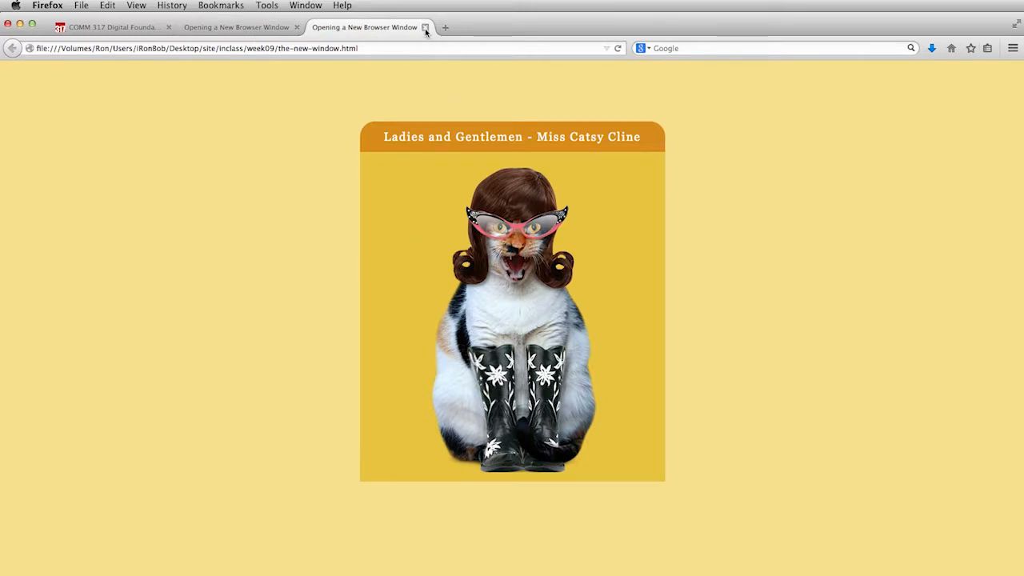
{"action": "left_click", "coordinate": [425, 27]}
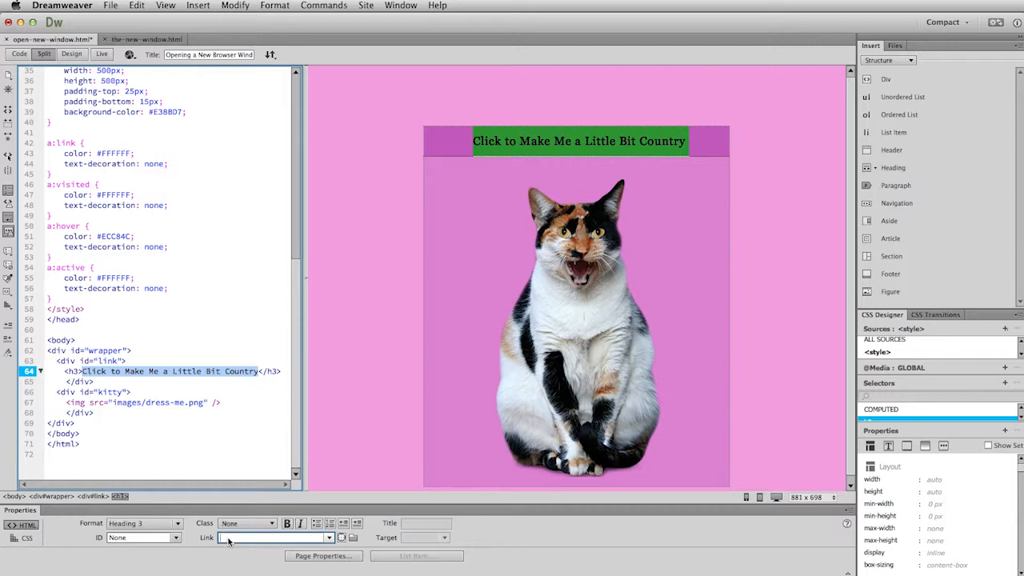
{"action": "mouse_move", "coordinate": [211, 554]}
{"action": "type", "text": "#"}
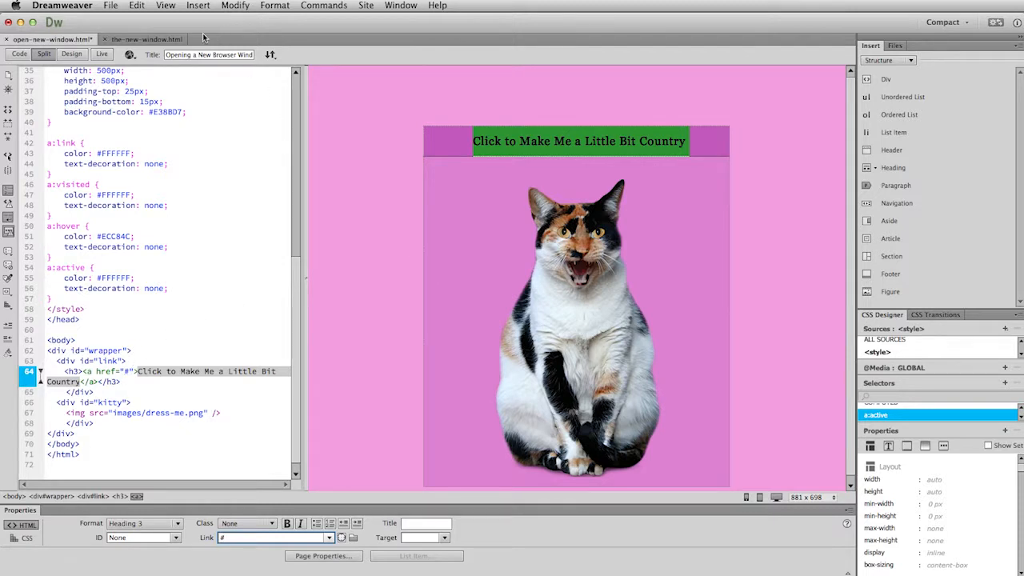
Preview open-new-window.html in Firefox
{"action": "left_click", "coordinate": [130, 55]}
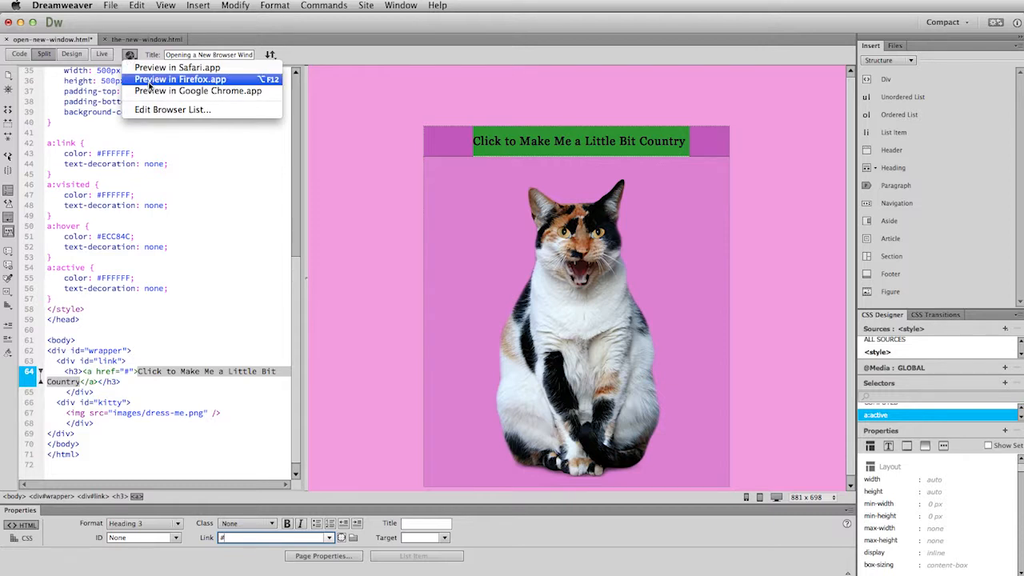
{"action": "left_click", "coordinate": [179, 79]}
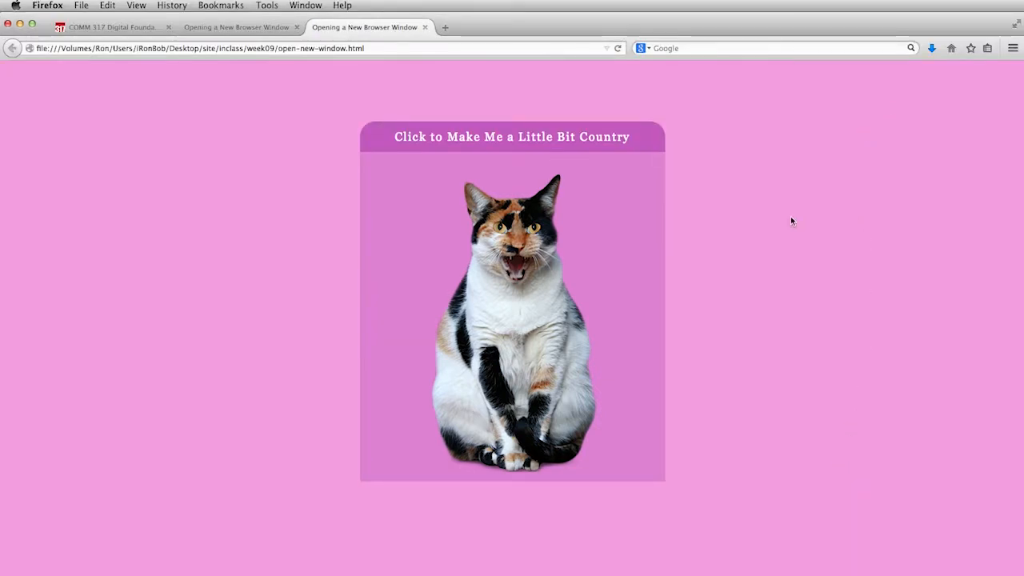
{"action": "mouse_move", "coordinate": [591, 137]}
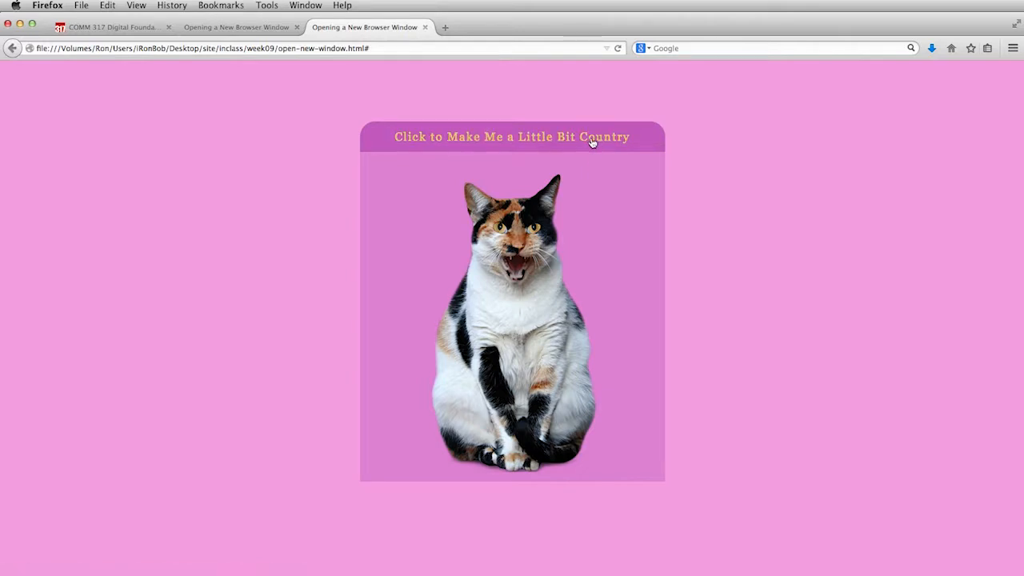
{"action": "mouse_move", "coordinate": [592, 181]}
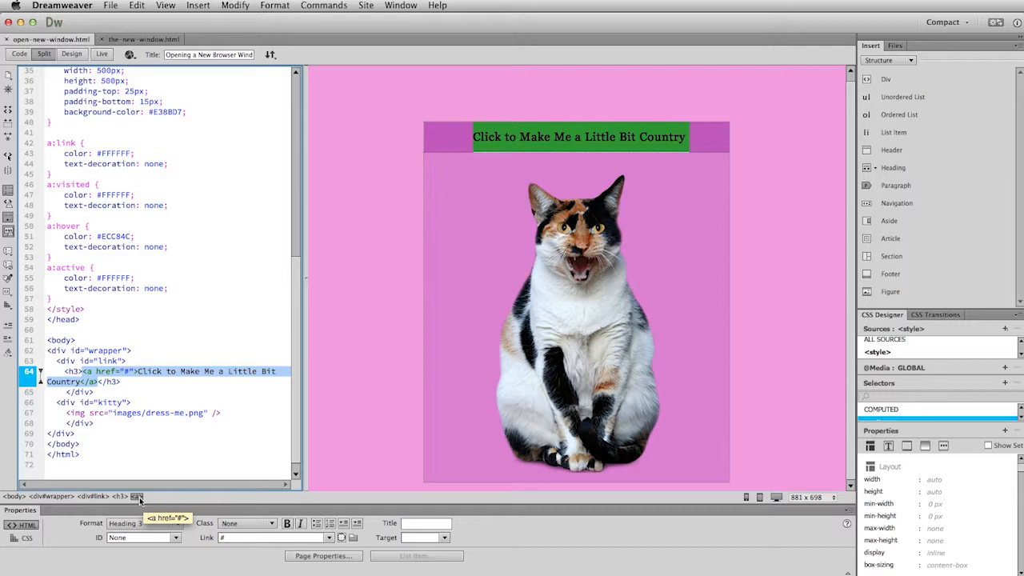
{"action": "mouse_move", "coordinate": [868, 264]}
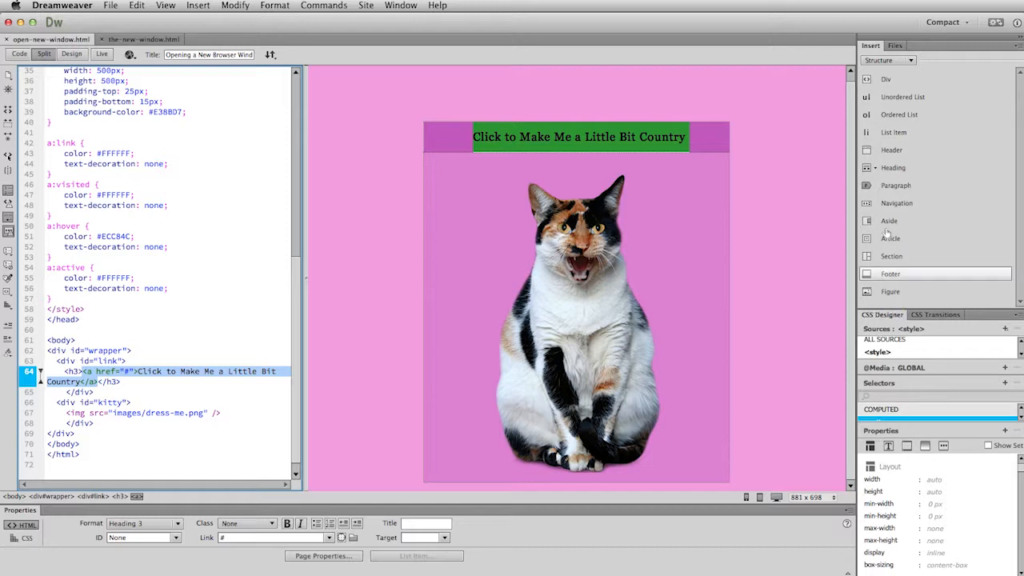
{"action": "mouse_move", "coordinate": [945, 441]}
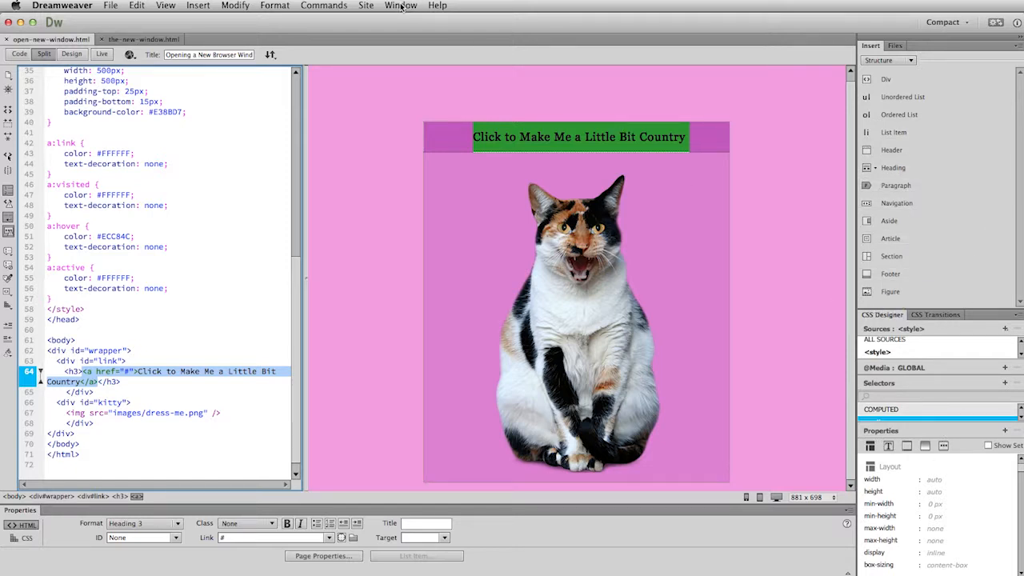
Bring up the Window menu listing Dreamweaver's panels
{"action": "left_click", "coordinate": [400, 6]}
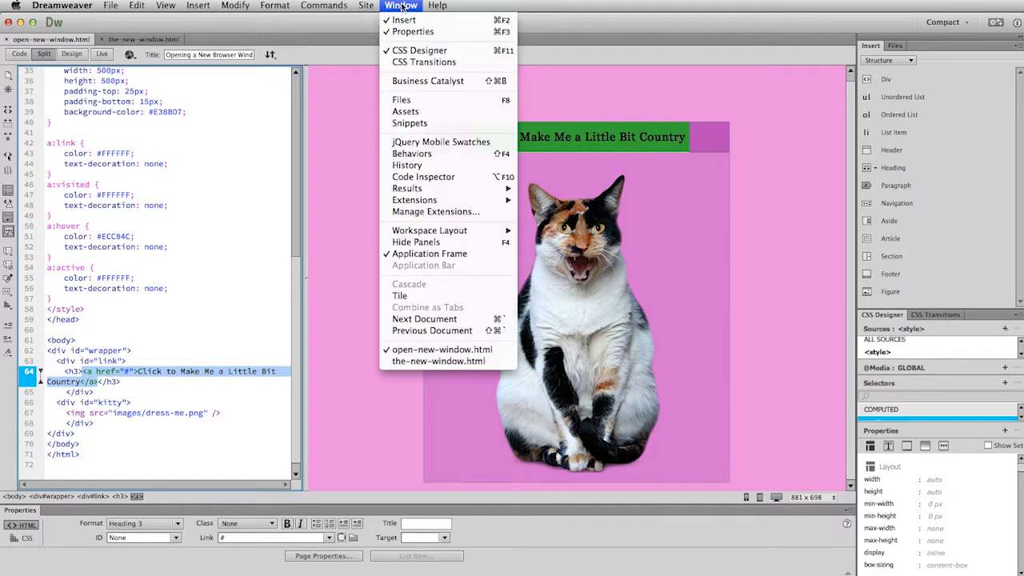
{"action": "mouse_move", "coordinate": [419, 50]}
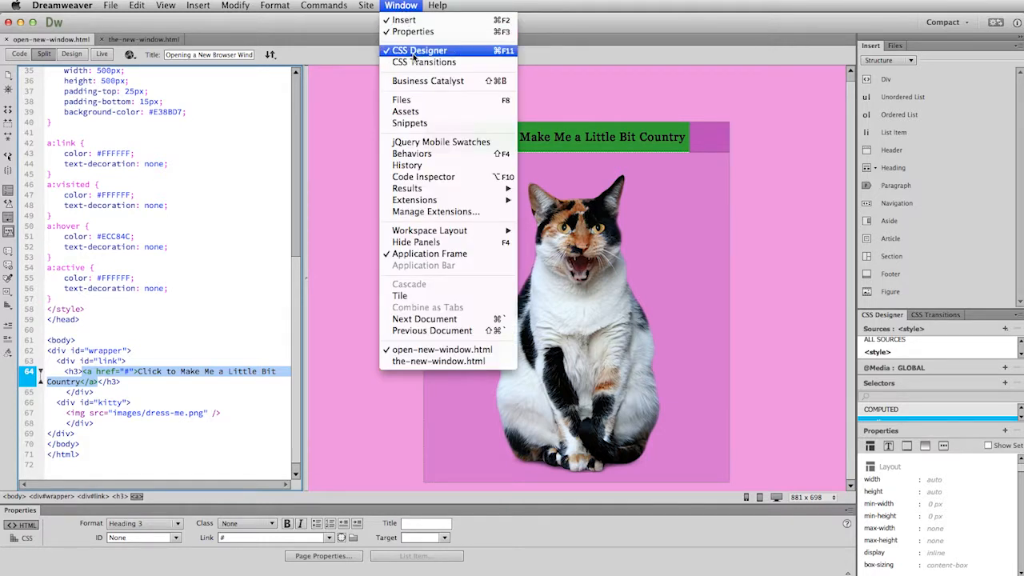
{"action": "mouse_move", "coordinate": [412, 152]}
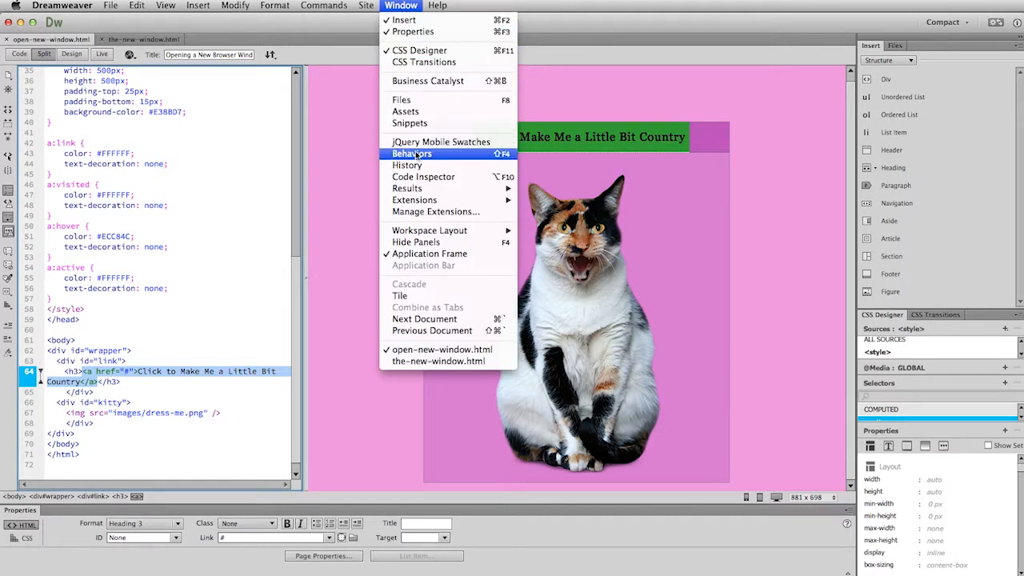
{"action": "mouse_move", "coordinate": [456, 158]}
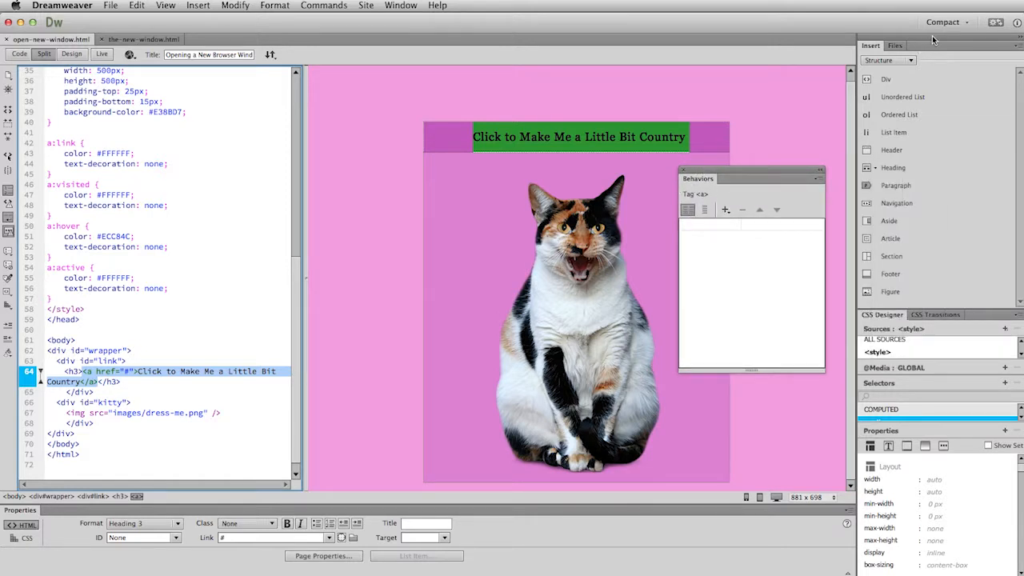
{"action": "mouse_move", "coordinate": [742, 209]}
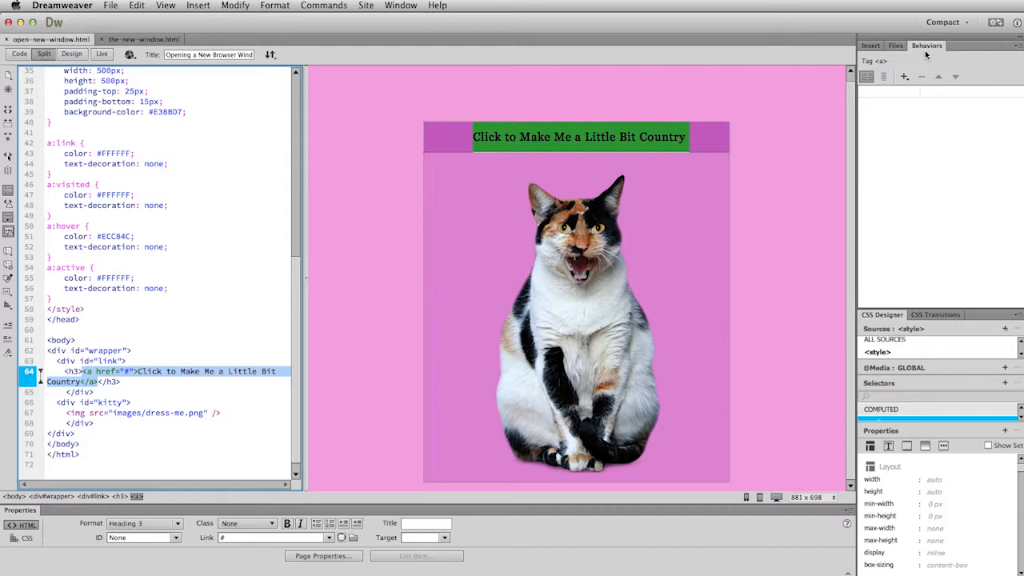
{"action": "mouse_move", "coordinate": [906, 88]}
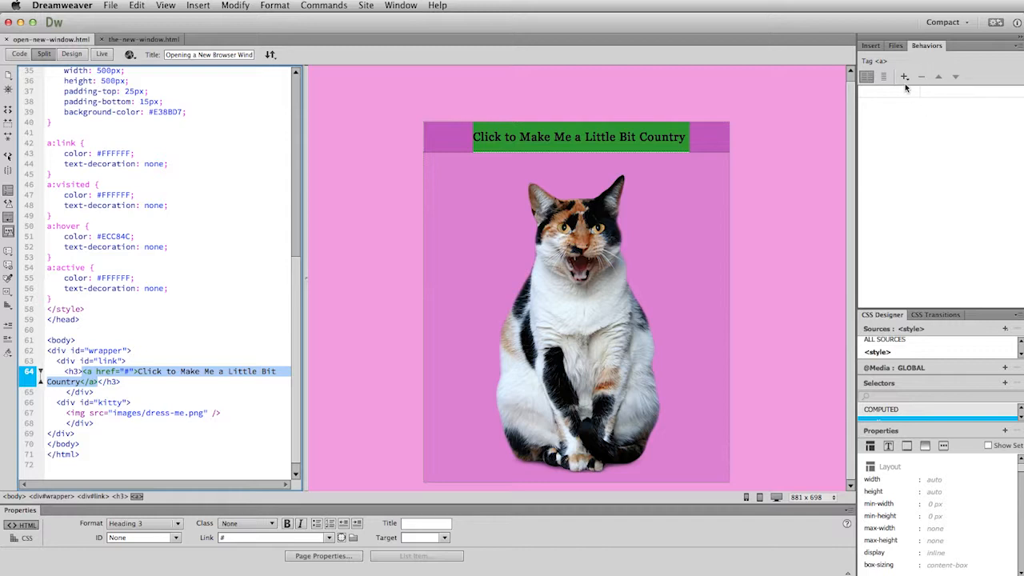
Open the Behaviors panel's + menu of available behaviors
{"action": "left_click", "coordinate": [905, 76]}
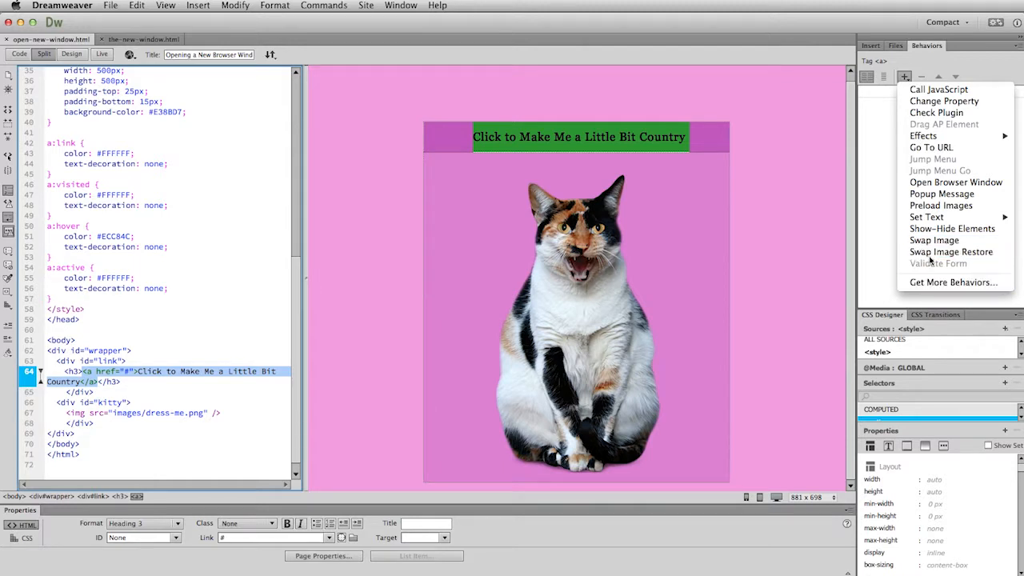
{"action": "mouse_move", "coordinate": [940, 205]}
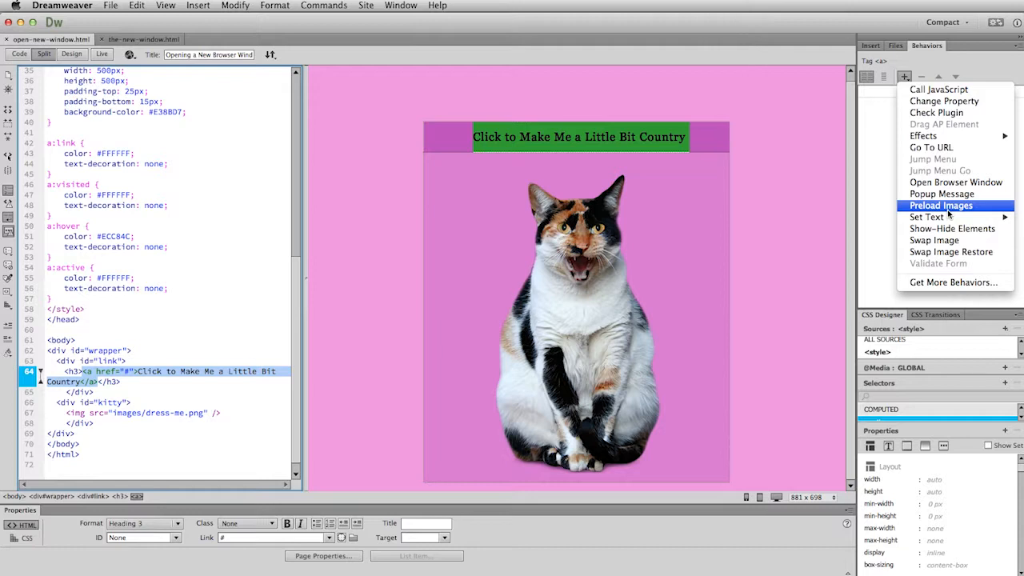
{"action": "mouse_move", "coordinate": [942, 194]}
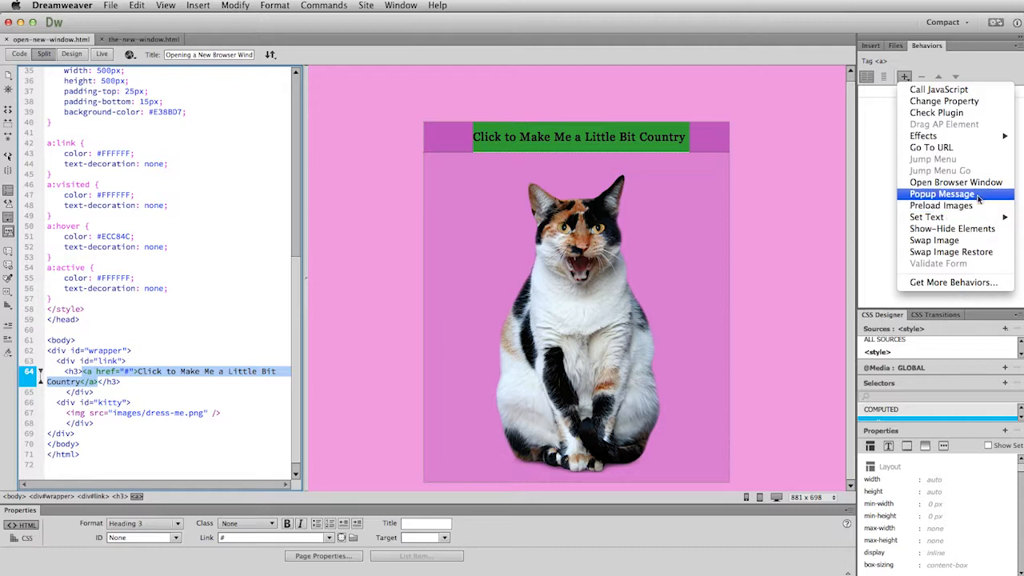
{"action": "mouse_move", "coordinate": [955, 183]}
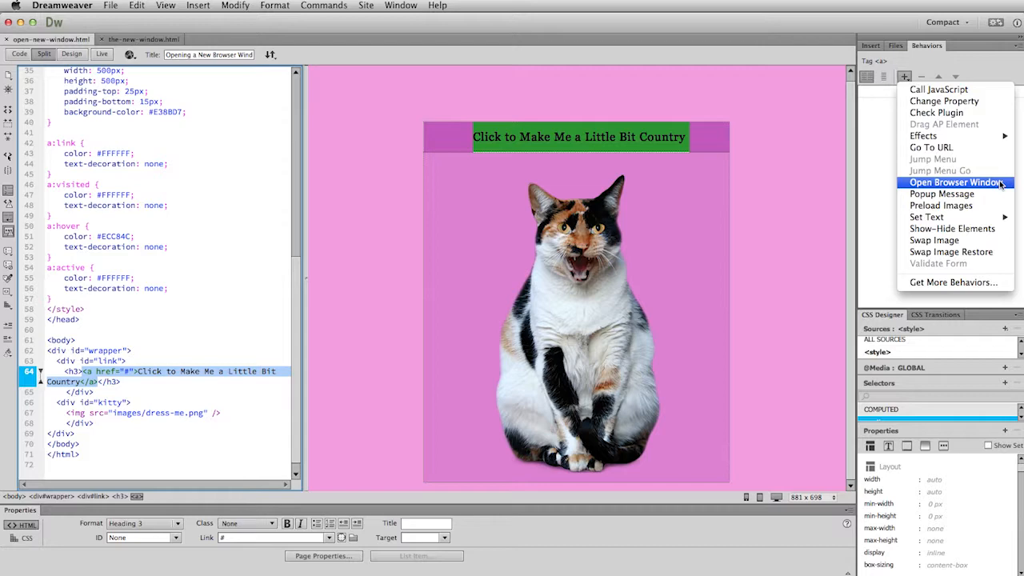
Add an Open Browser Window behavior with the-new-window.html as the URL to display
{"action": "left_click", "coordinate": [956, 182]}
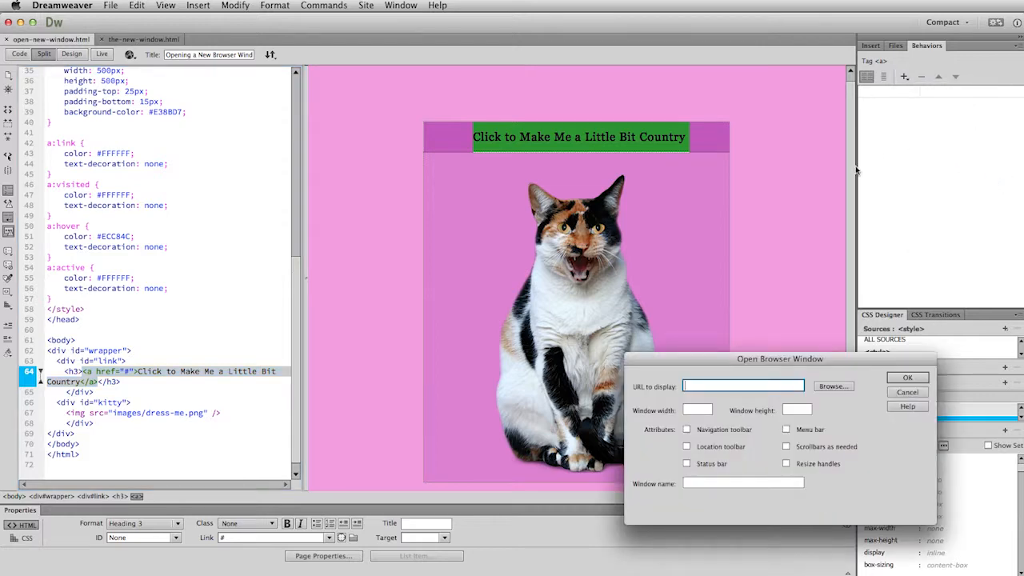
{"action": "left_click_drag", "start_coordinate": [779, 358], "coordinate": [422, 222]}
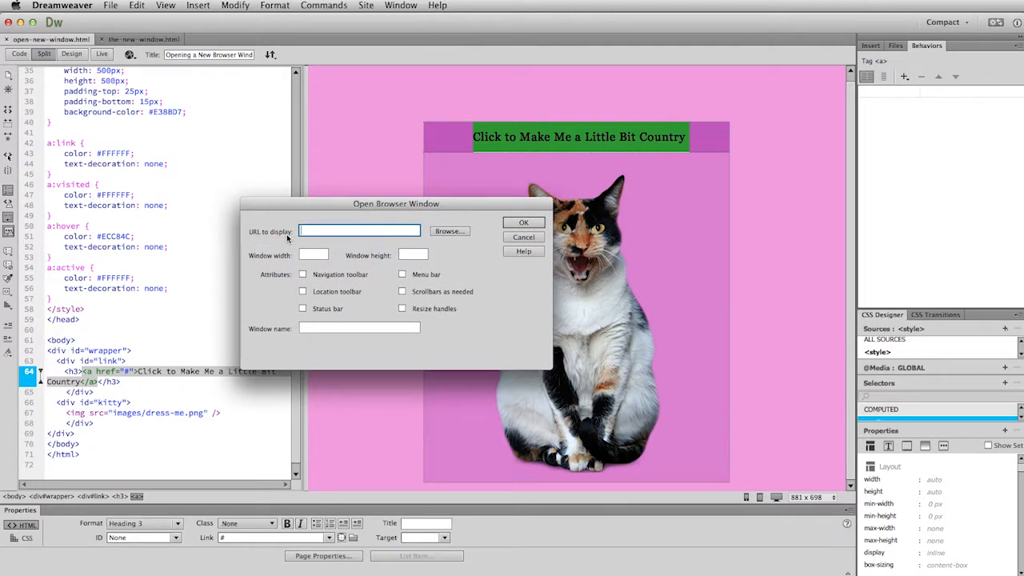
{"action": "mouse_move", "coordinate": [455, 250]}
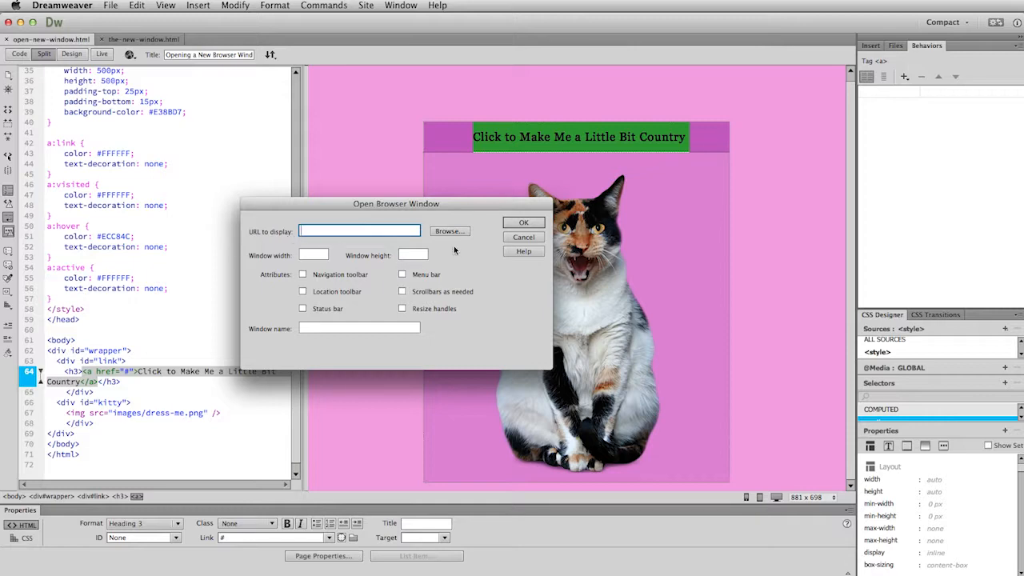
{"action": "left_click", "coordinate": [450, 231]}
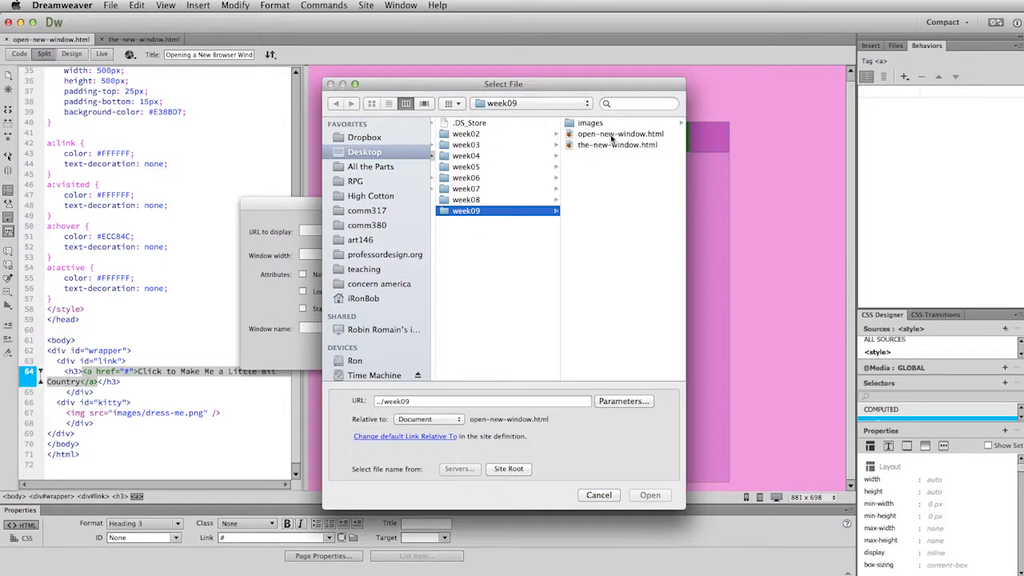
{"action": "left_click", "coordinate": [617, 145]}
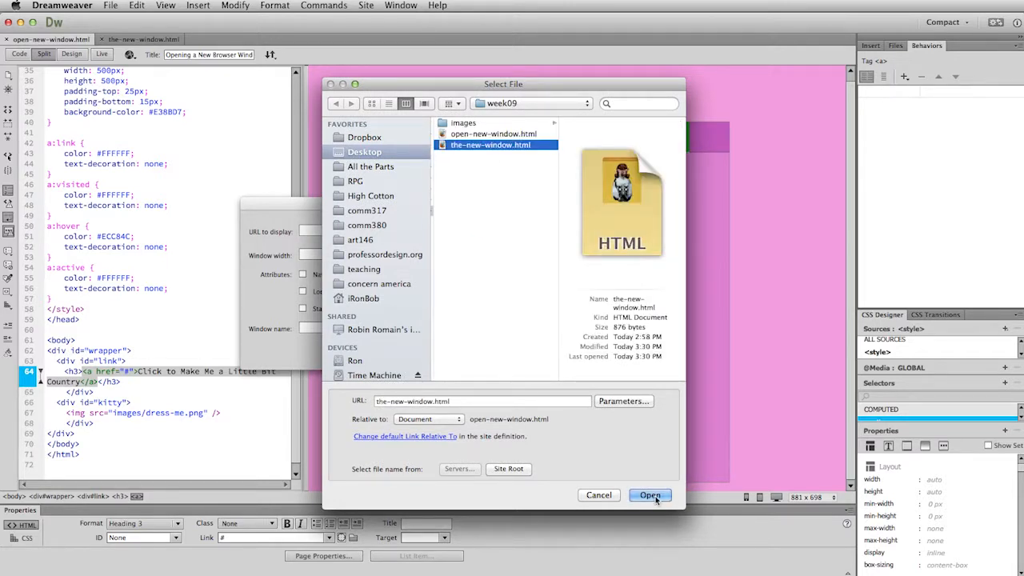
{"action": "left_click", "coordinate": [649, 495]}
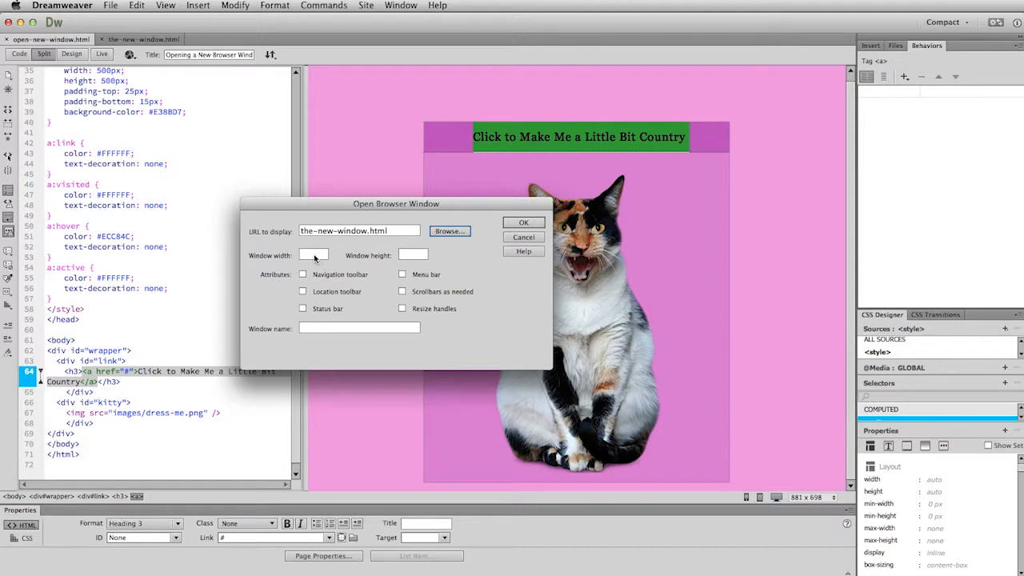
Set the popup to width 700, height 790, with resize handles enabled
{"action": "left_click", "coordinate": [313, 254]}
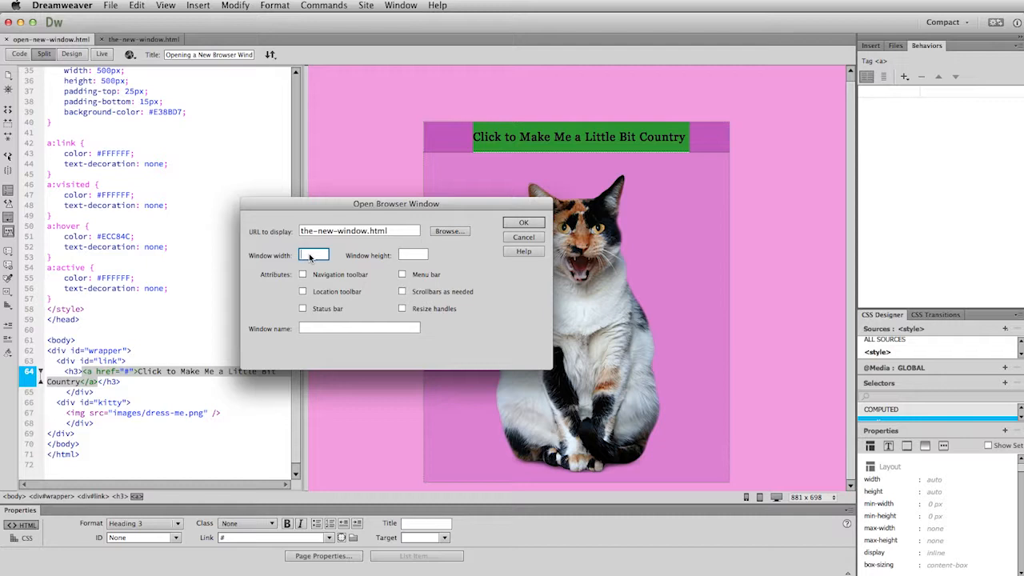
{"action": "type", "text": "700"}
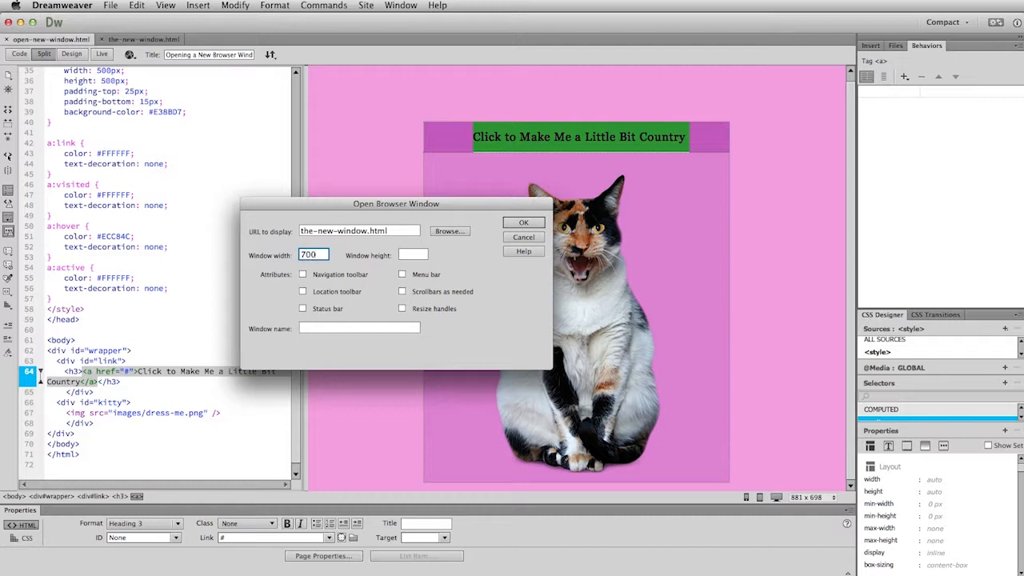
{"action": "left_click", "coordinate": [413, 254]}
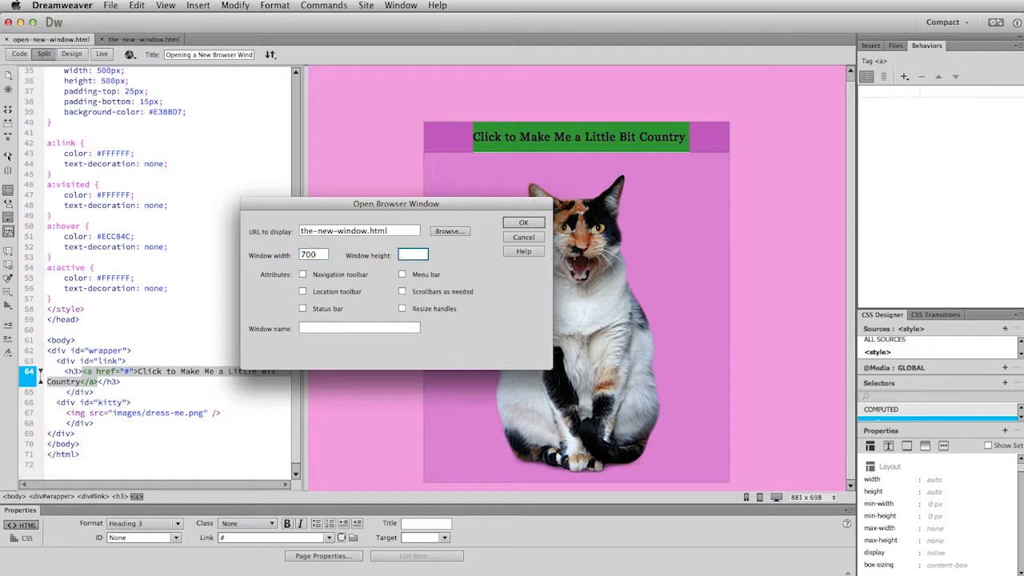
{"action": "type", "text": "790"}
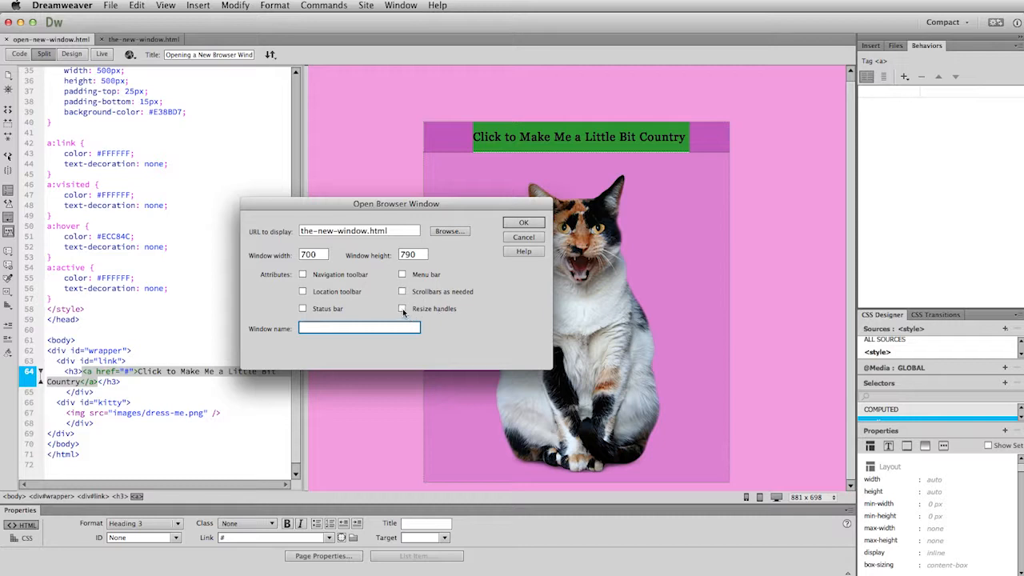
{"action": "left_click", "coordinate": [402, 307]}
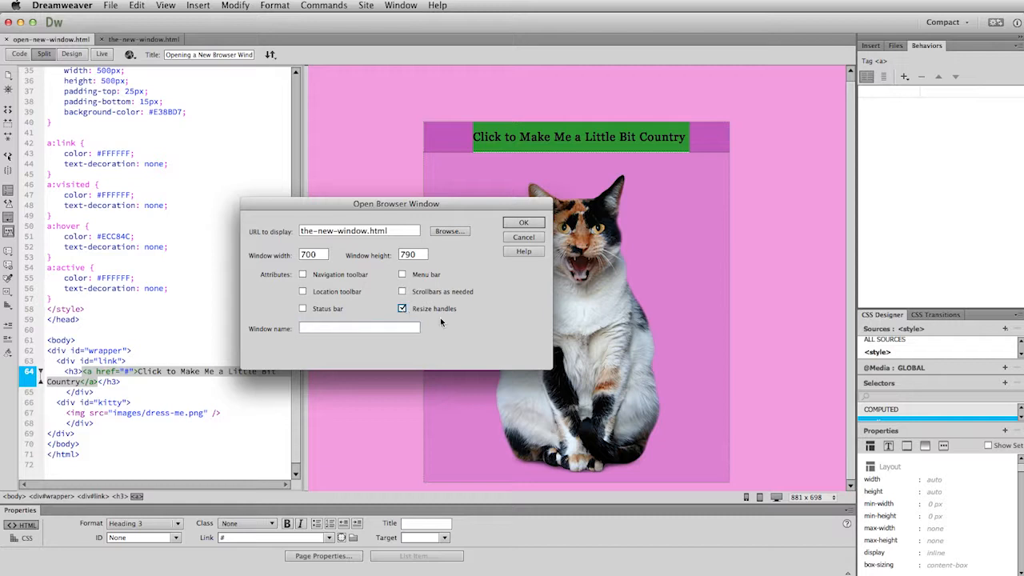
{"action": "mouse_move", "coordinate": [462, 325]}
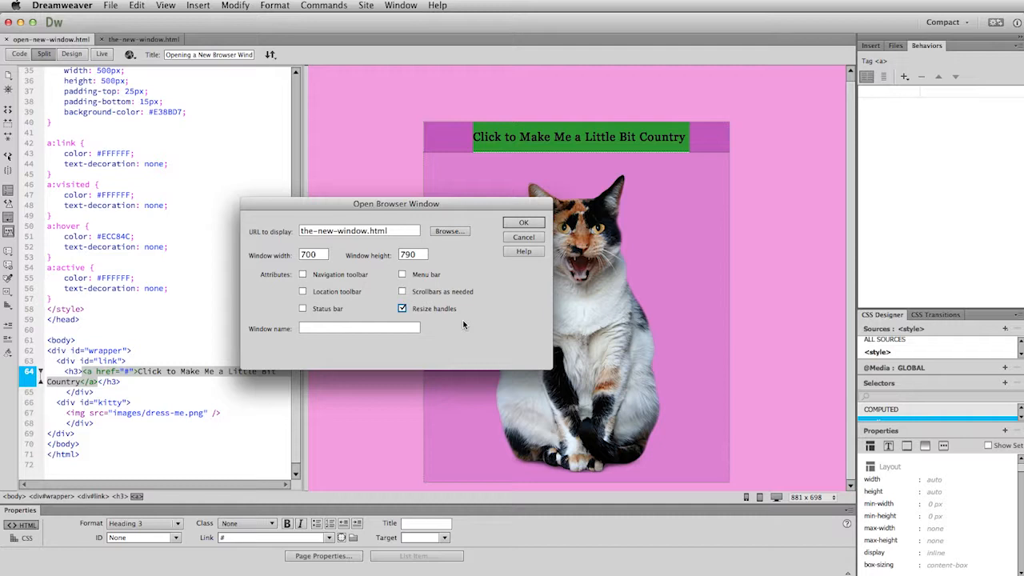
{"action": "mouse_move", "coordinate": [448, 317]}
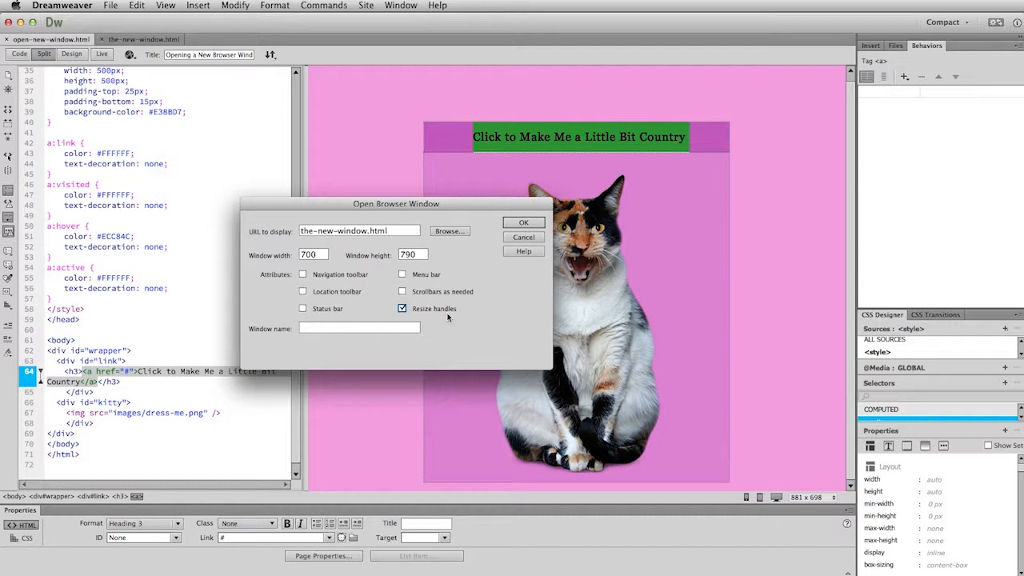
{"action": "mouse_move", "coordinate": [491, 334]}
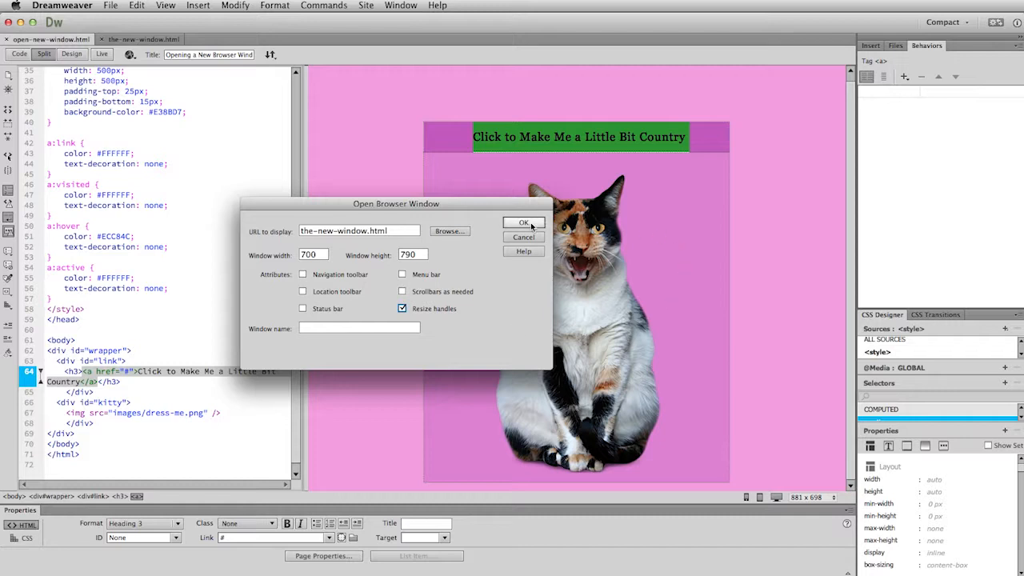
Apply the behavior, check the link's MM_openBrWindow onClick, and preview in Firefox
{"action": "left_click", "coordinate": [523, 223]}
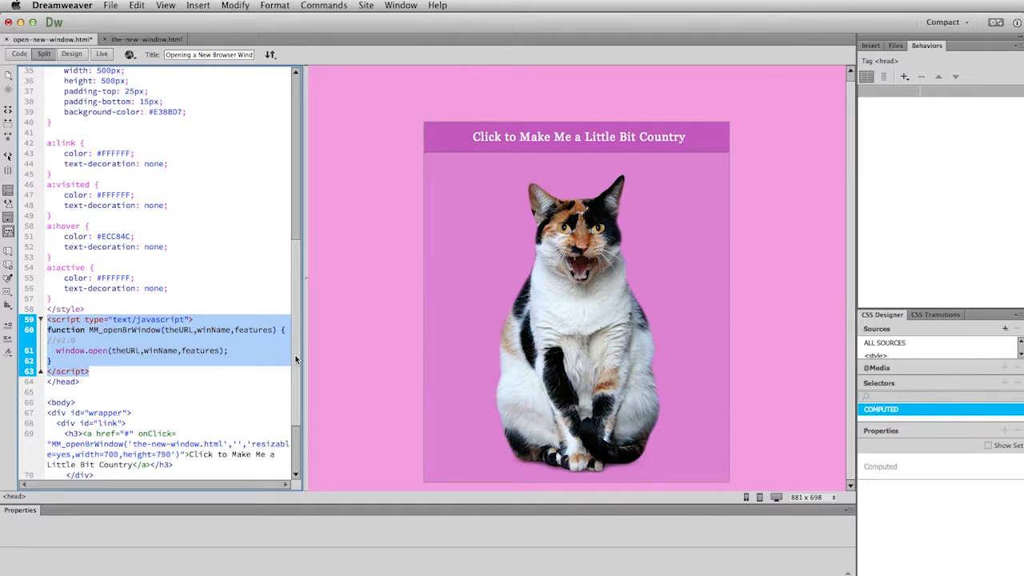
{"action": "scroll", "scroll_direction": "down", "scroll_amount": 3}
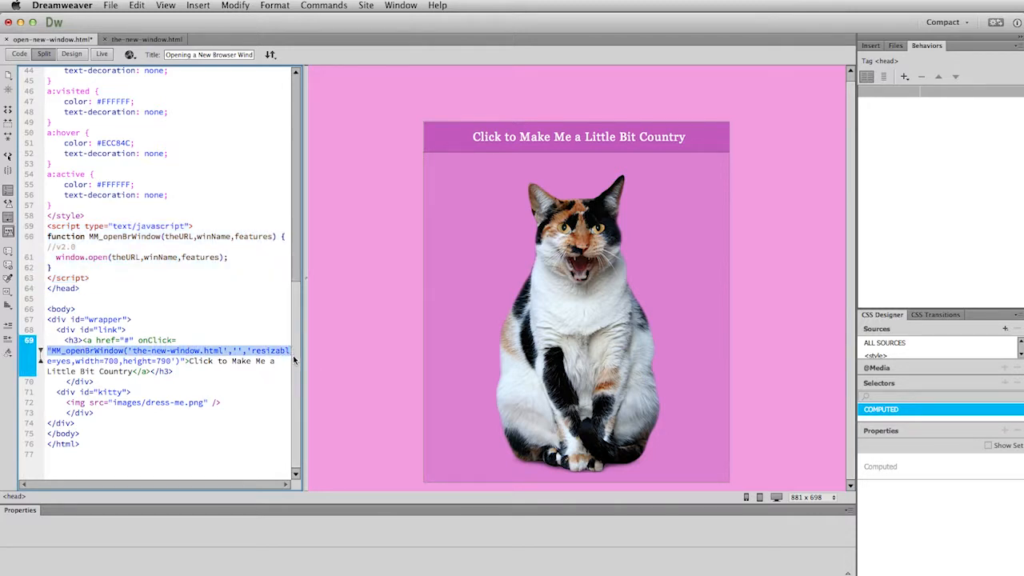
{"action": "left_click", "coordinate": [578, 136]}
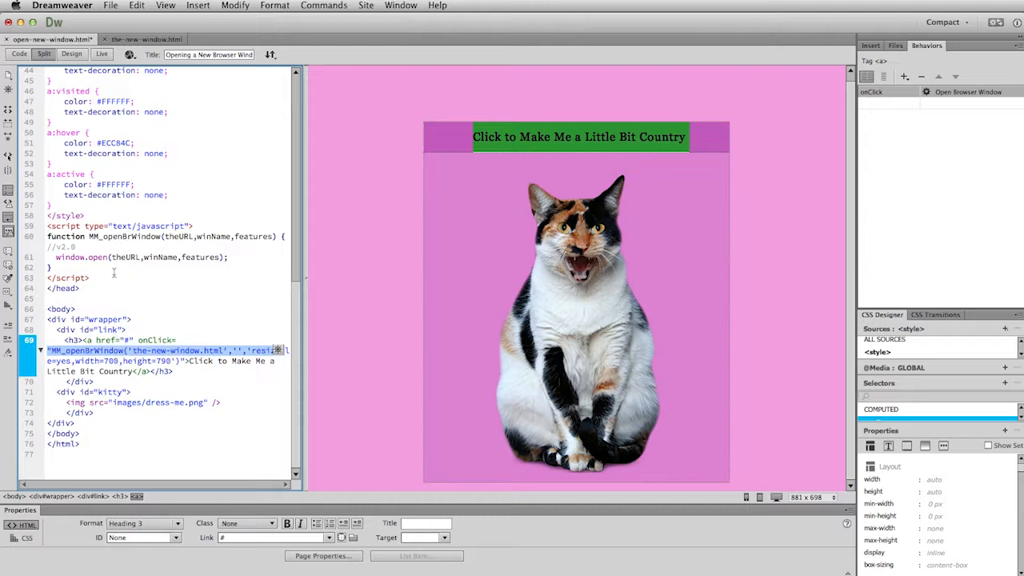
{"action": "mouse_move", "coordinate": [191, 293]}
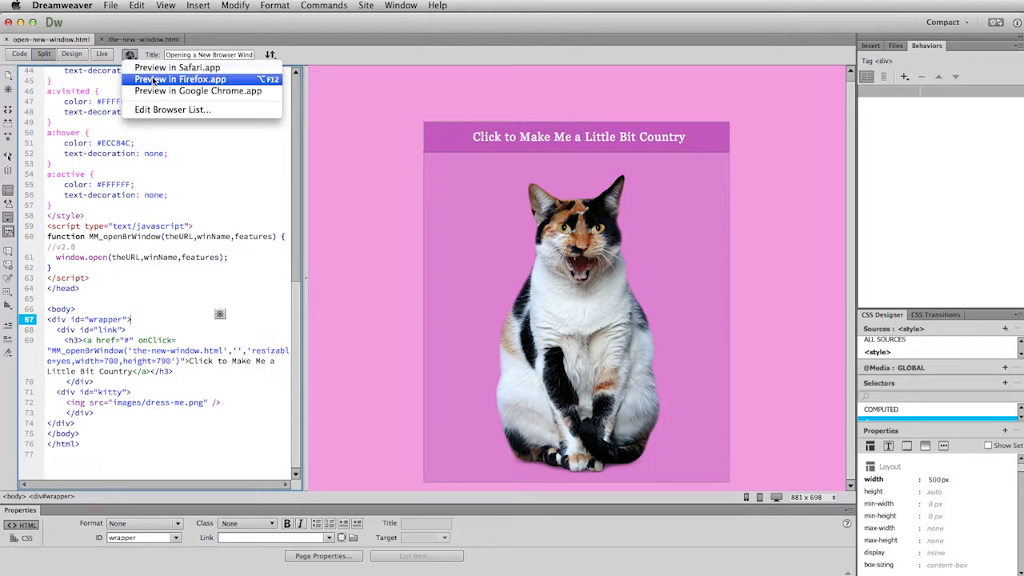
{"action": "left_click", "coordinate": [181, 79]}
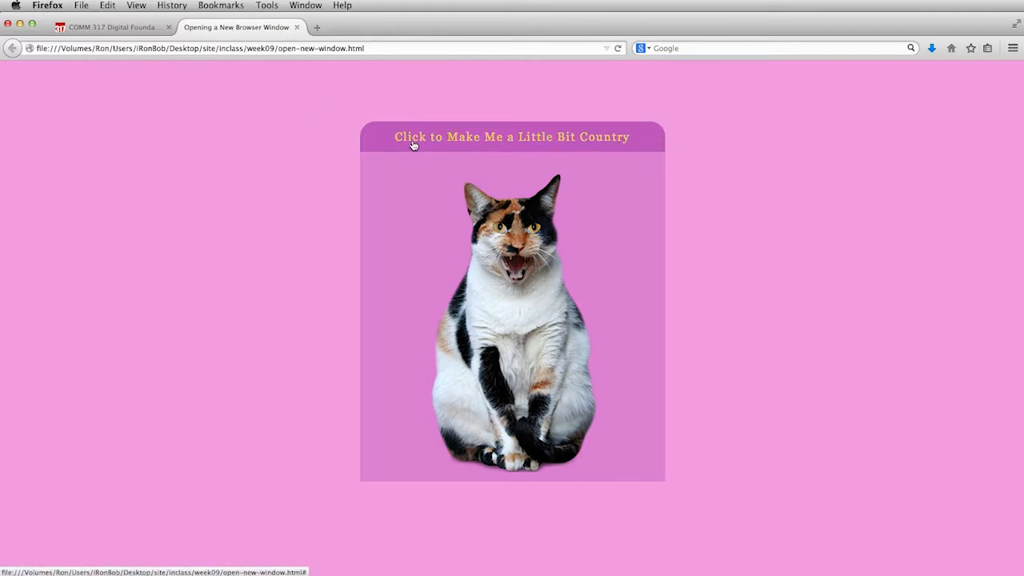
{"action": "mouse_move", "coordinate": [413, 137]}
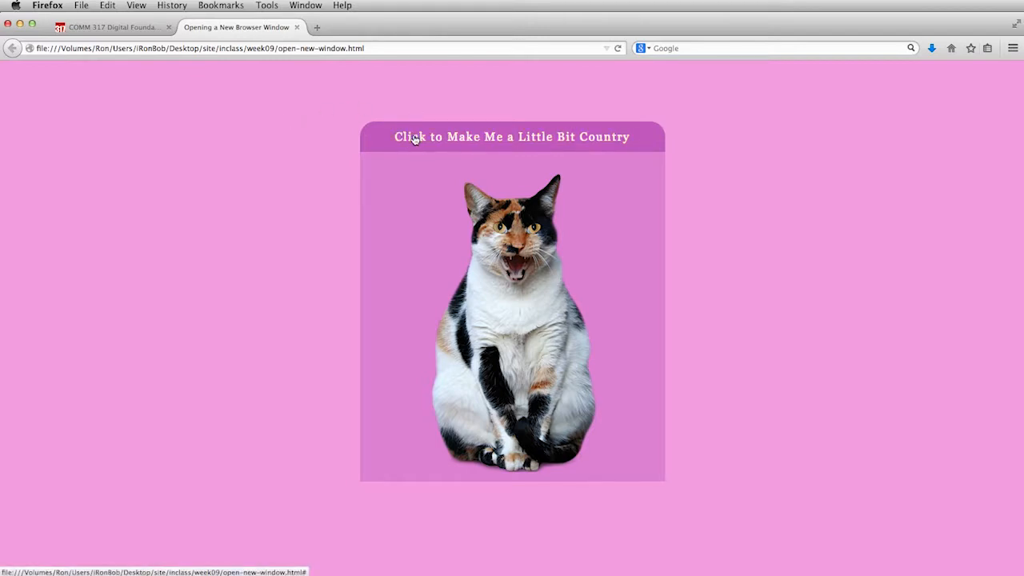
Click the 'Click to Make Me a Little Bit Country' heading to launch the popup
{"action": "left_click", "coordinate": [511, 136]}
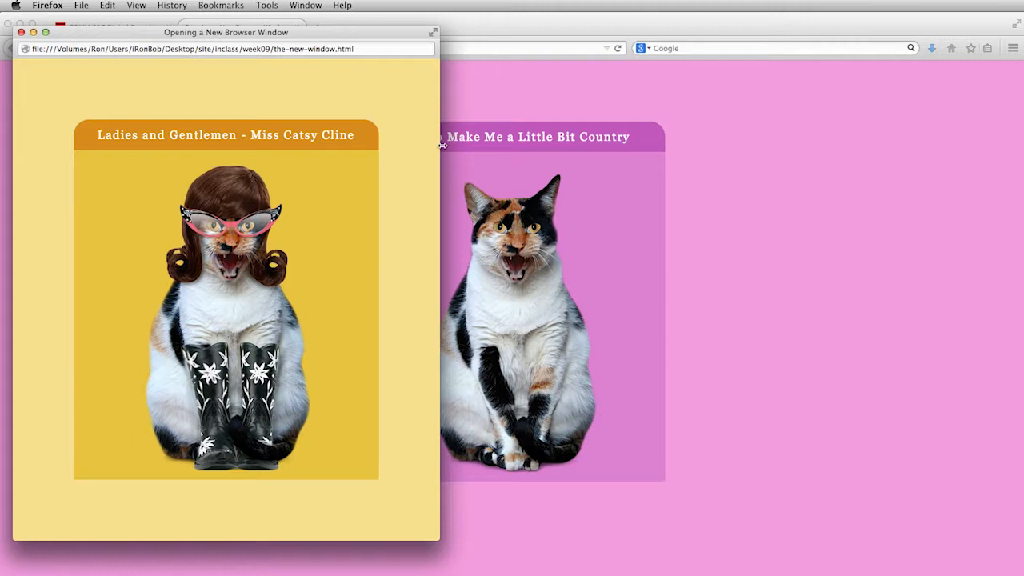
{"action": "mouse_move", "coordinate": [486, 153]}
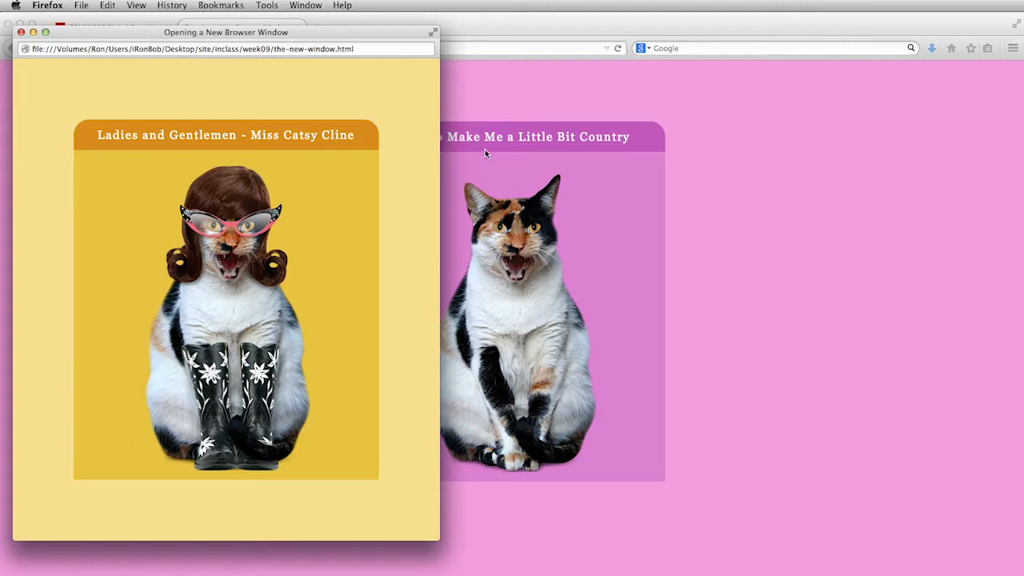
{"action": "mouse_move", "coordinate": [566, 155]}
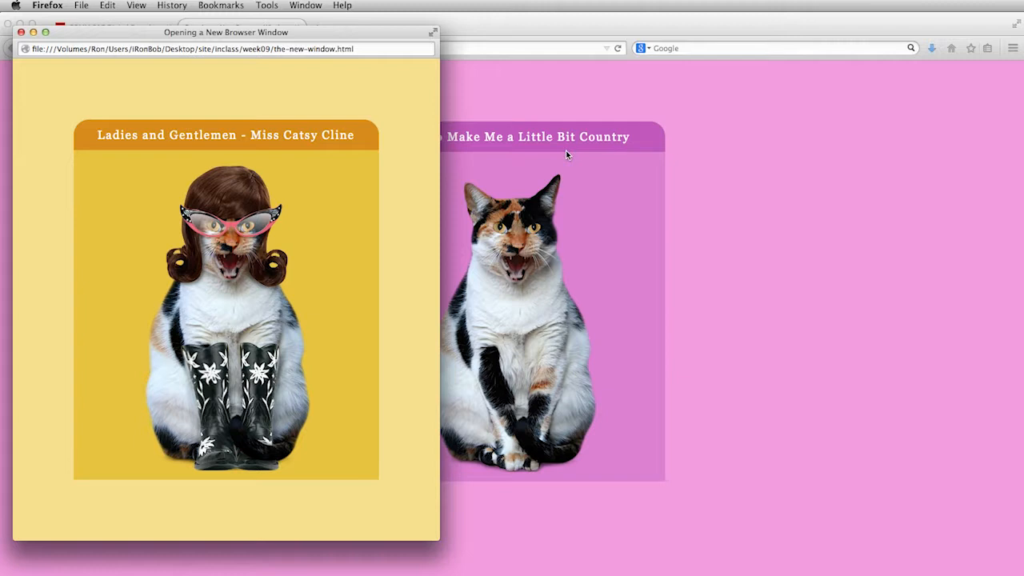
{"action": "mouse_move", "coordinate": [548, 143]}
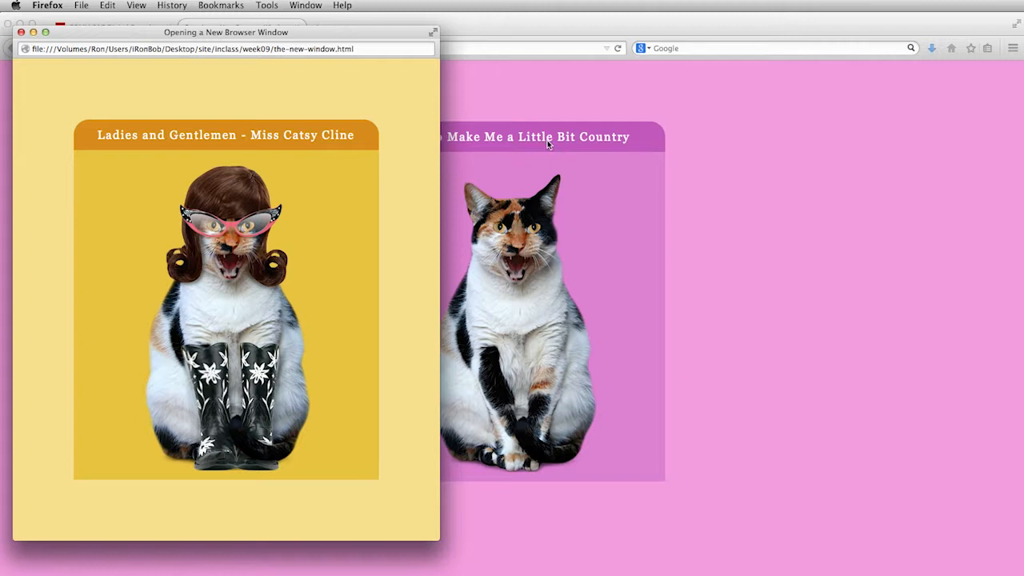
{"action": "mouse_move", "coordinate": [66, 58]}
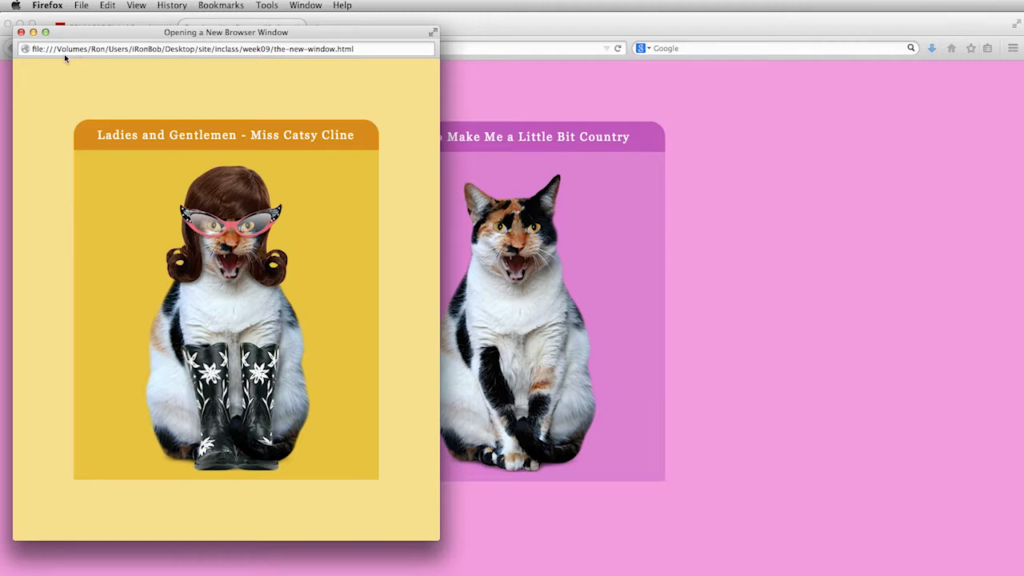
{"action": "mouse_move", "coordinate": [628, 105]}
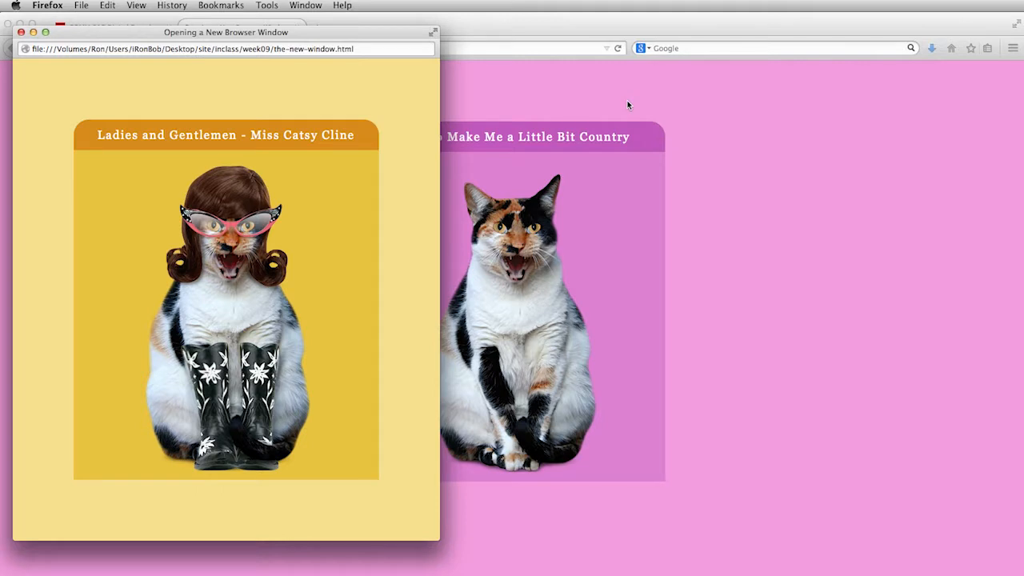